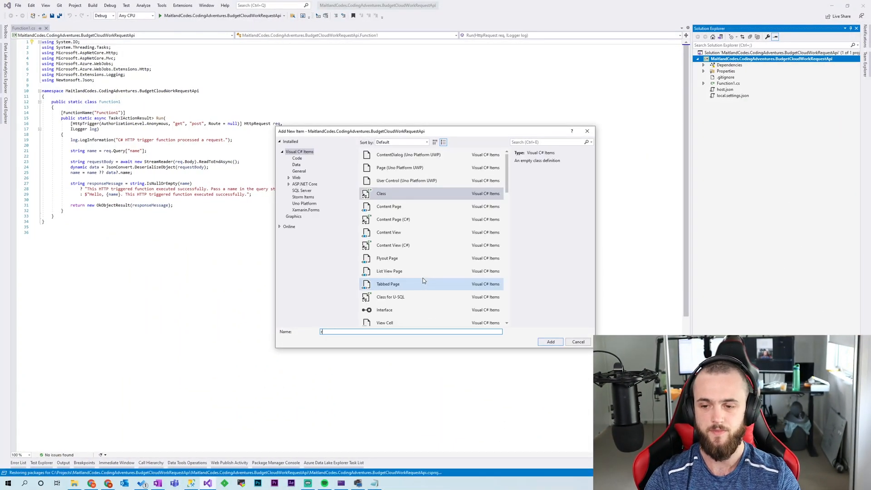
# Step: Create a public Startup class inheriting FunctionsStartup and rename Function1 to WorkRequestHttpTrigger
pyautogui.click(578, 341)
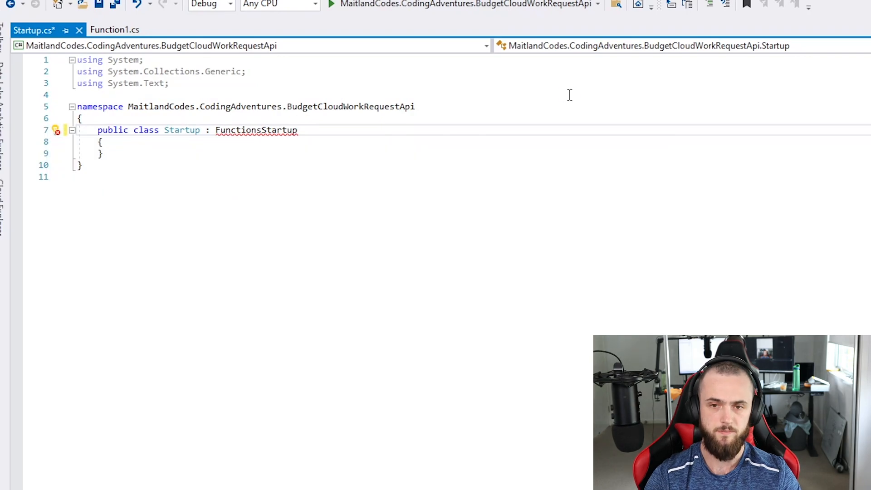
pyautogui.click(58, 132)
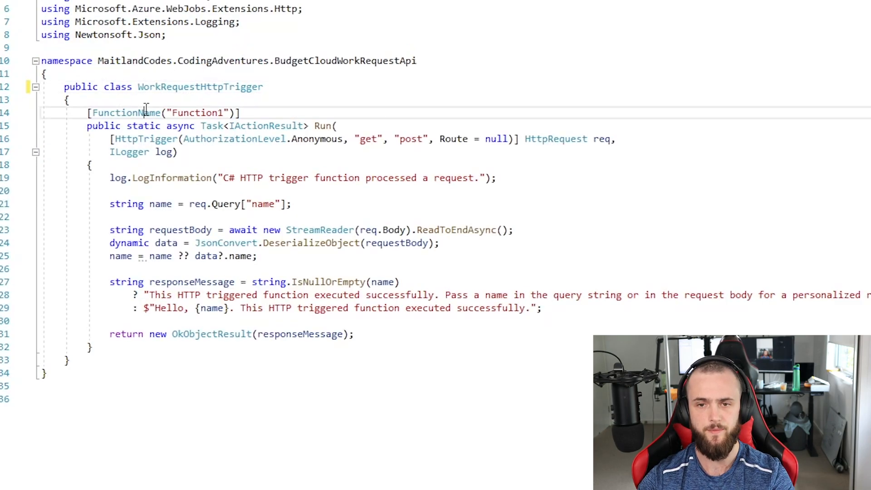
pyautogui.write('public')
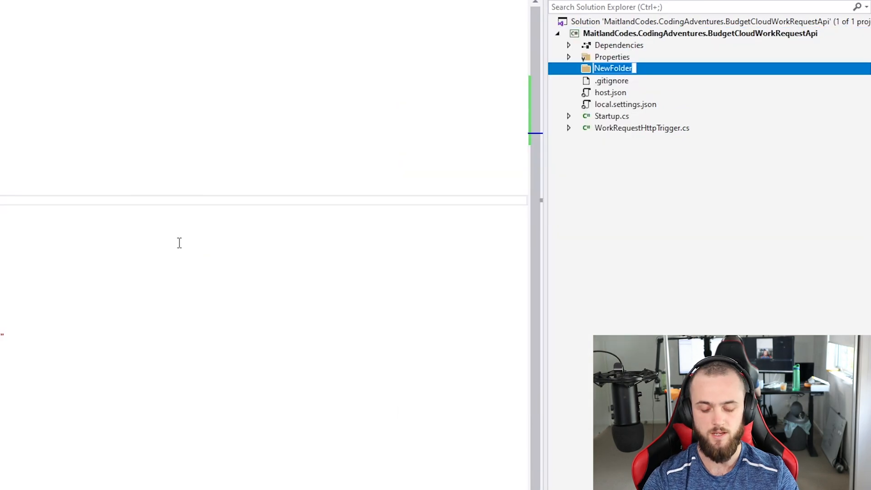
# Step: Add a Data folder with a WorkRequest model and a WorkRequestDbContext deriving from DbContext
pyautogui.write('Data')
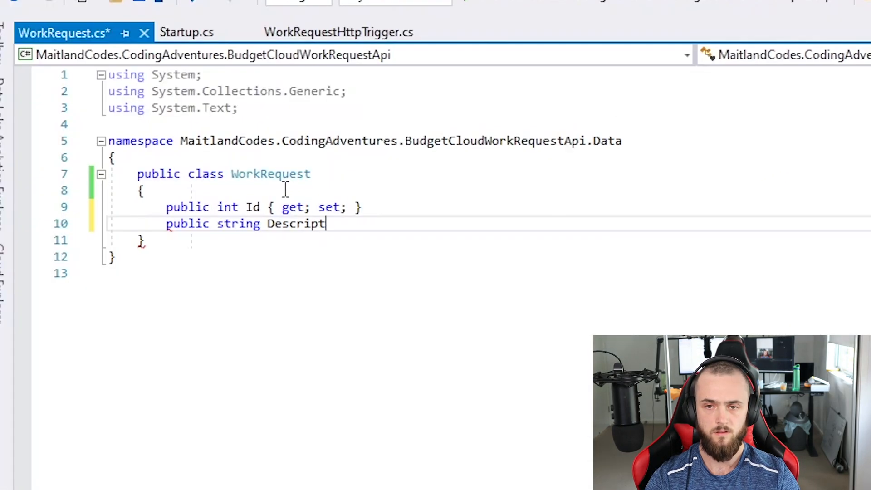
pyautogui.write('ion { get; set; }')
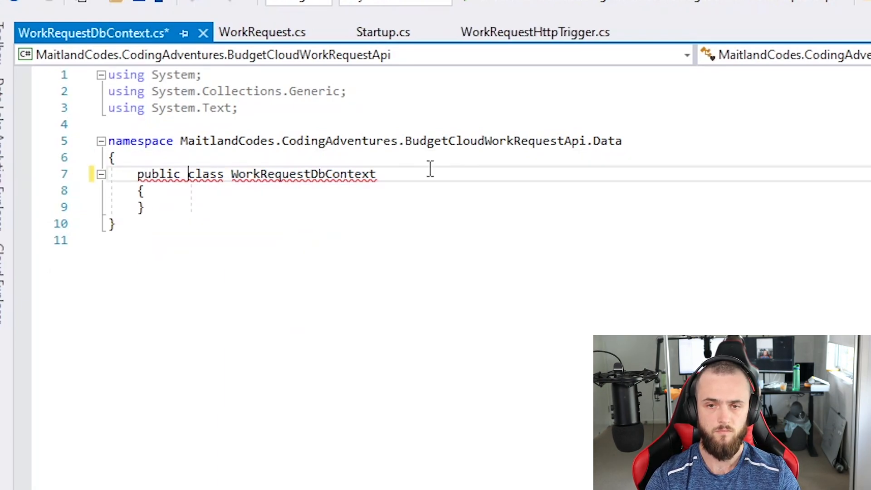
pyautogui.write(': DbContext')
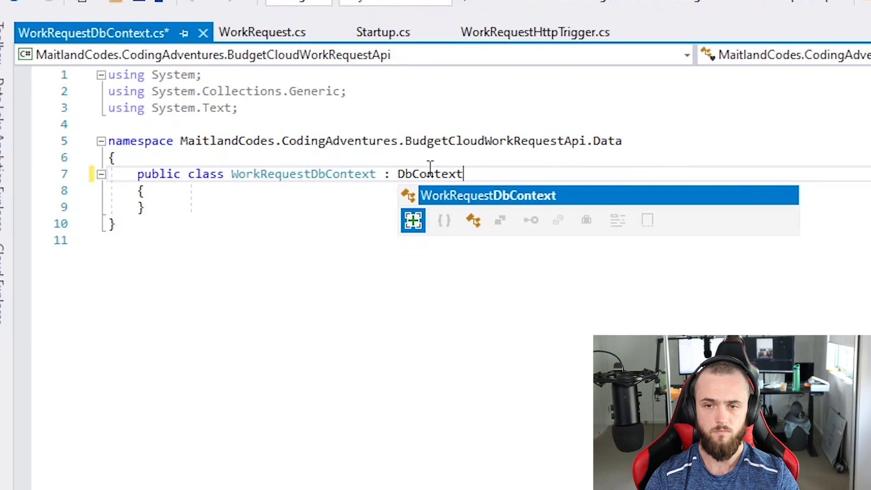
# Step: Install the latest Microsoft.EntityFrameworkCore package via Quick Actions and generate the context constructor
pyautogui.click(77, 175)
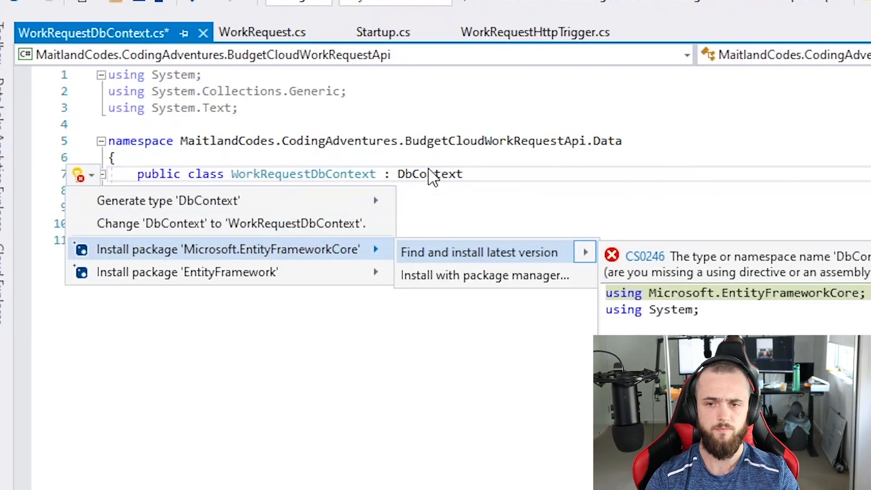
pyautogui.click(479, 252)
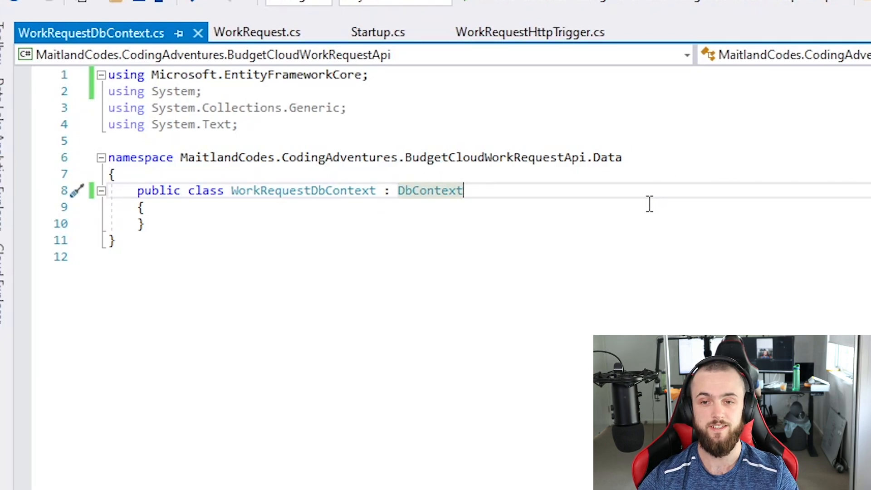
pyautogui.press('Enter')
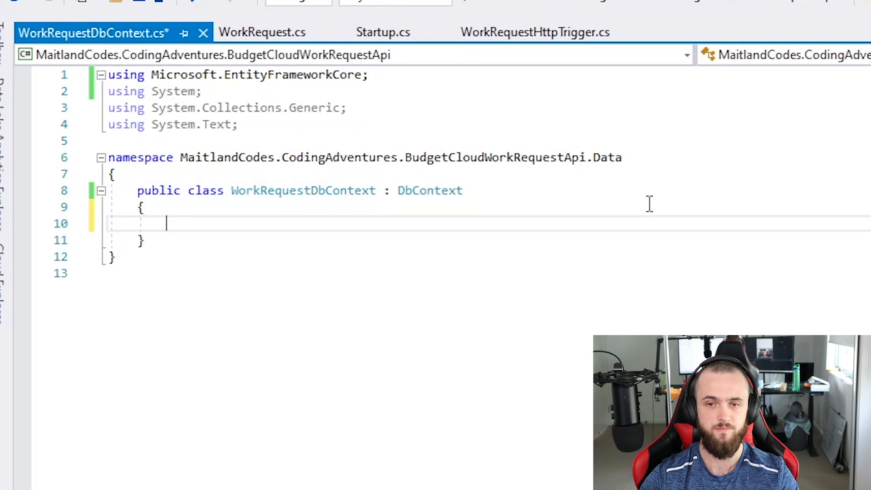
pyautogui.click(77, 191)
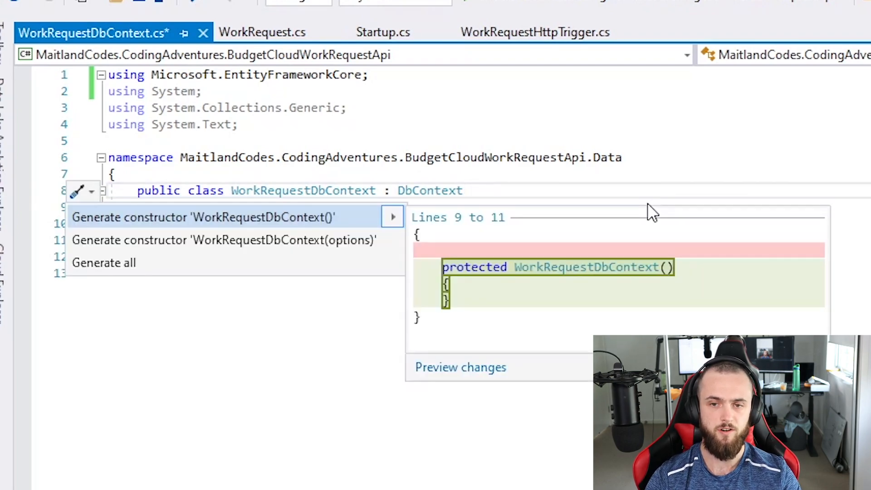
pyautogui.click(224, 240)
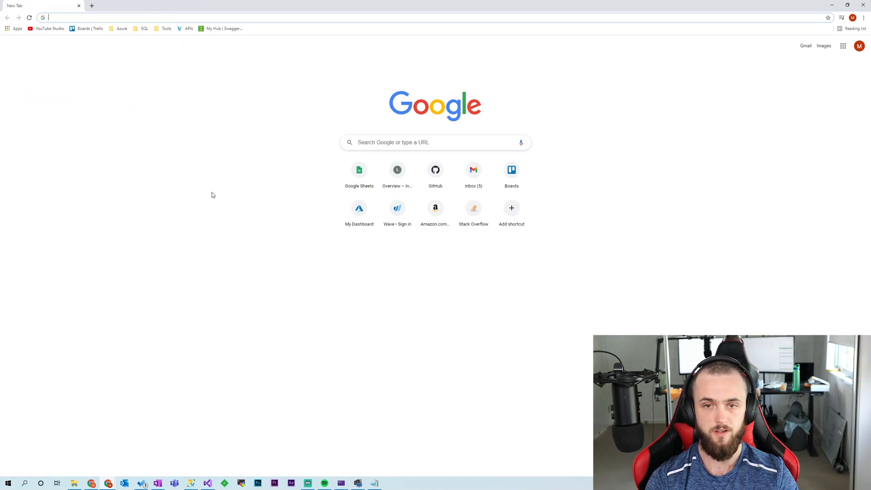
# Step: Search 'sqlite azure functions pcl' and select the basic SQLite.NET connection string
pyautogui.write('sqlite azure functions pcl')
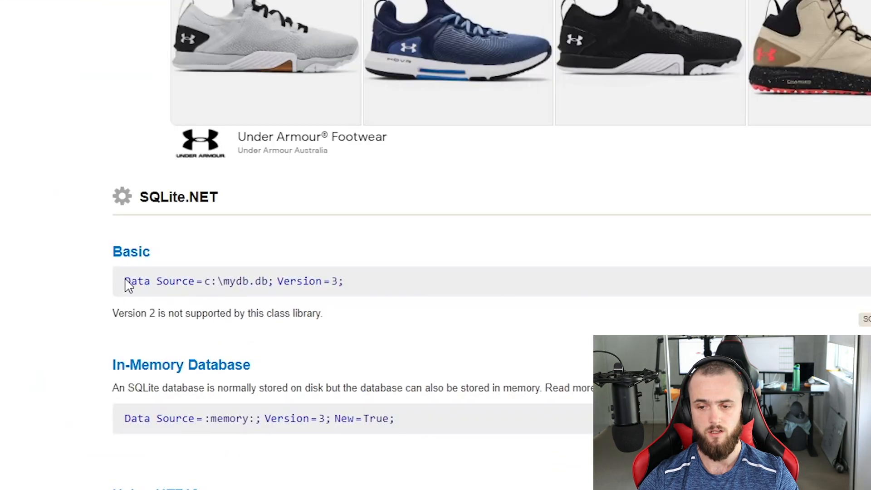
pyautogui.moveTo(124, 282); pyautogui.dragTo(273, 282)
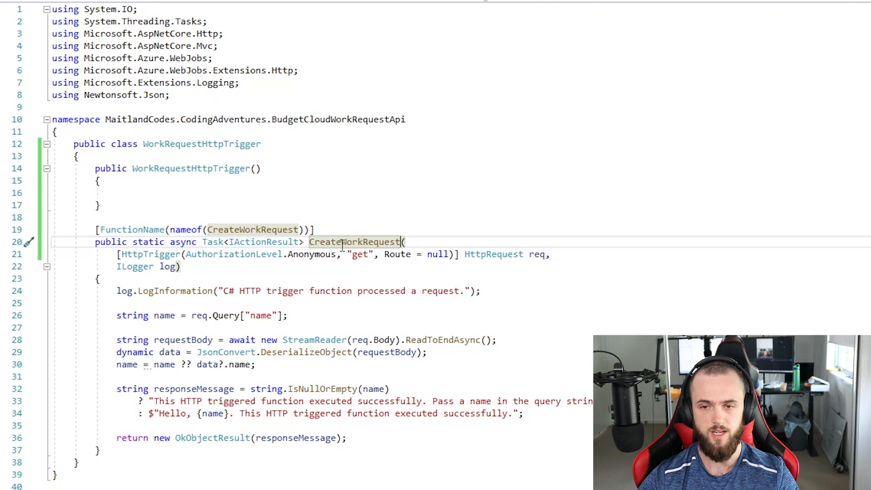
# Step: Delete the template code in CreateWorkRequest and start a [FromBody] parameter
pyautogui.moveTo(117, 291); pyautogui.dragTo(526, 413)
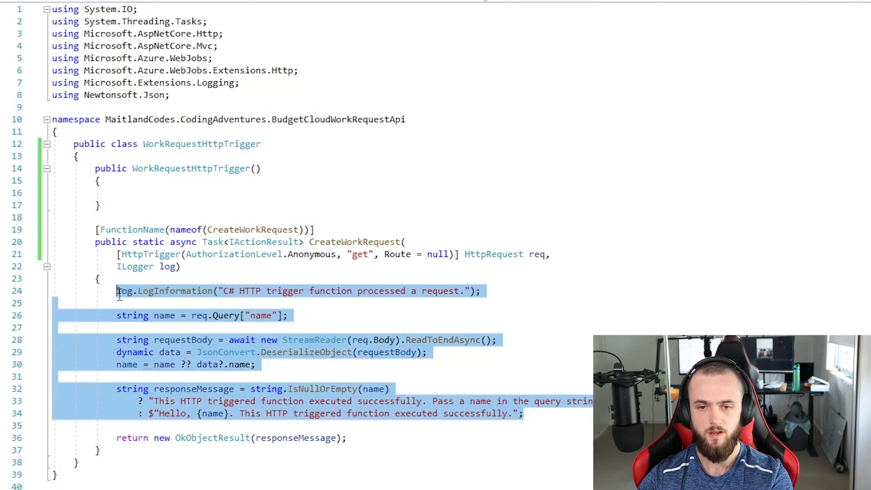
pyautogui.press('Delete')
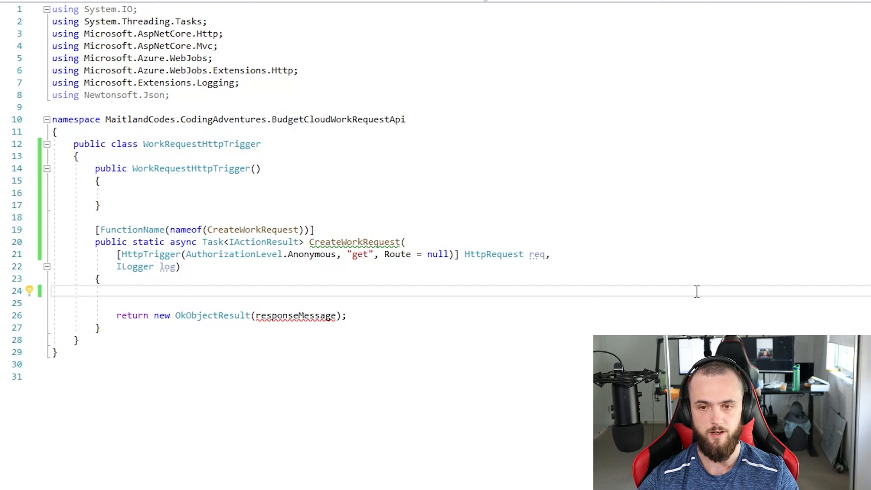
pyautogui.write('[FromBo')
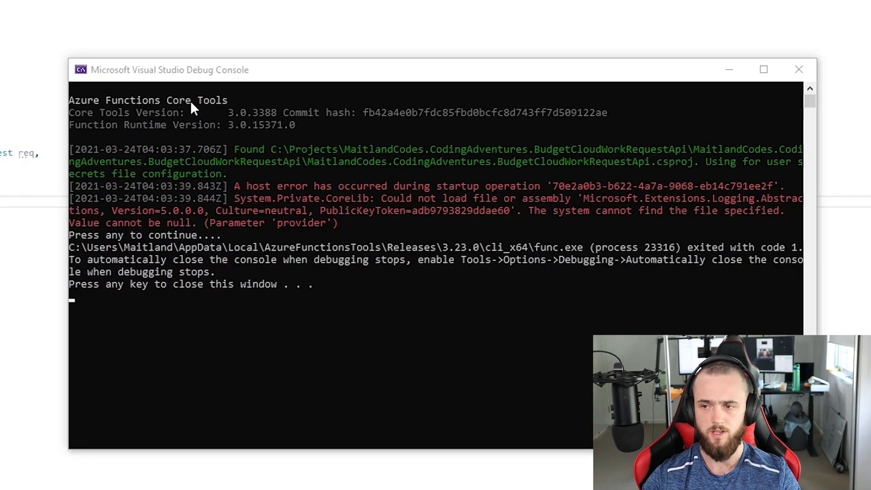
pyautogui.moveTo(497, 174)
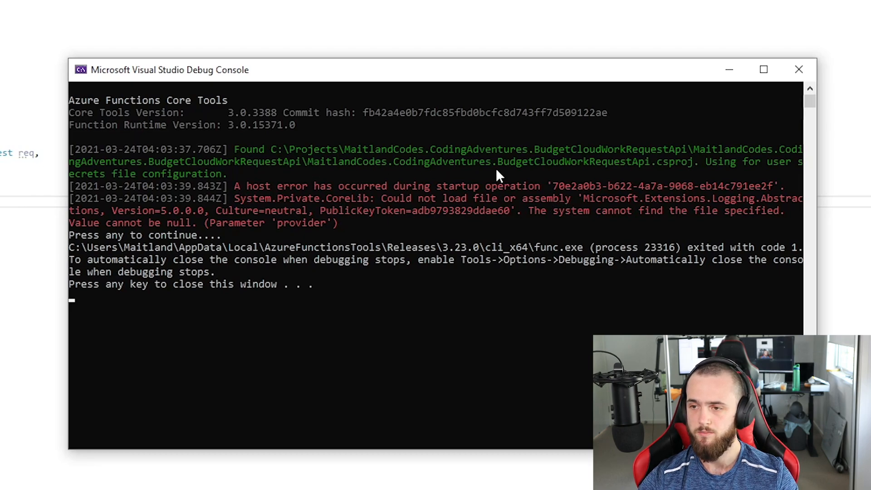
# Step: Update Microsoft.EntityFrameworkCore.Sqlite to version 3.1.13 in NuGet Package Manager
pyautogui.moveTo(584, 199); pyautogui.dragTo(317, 224)
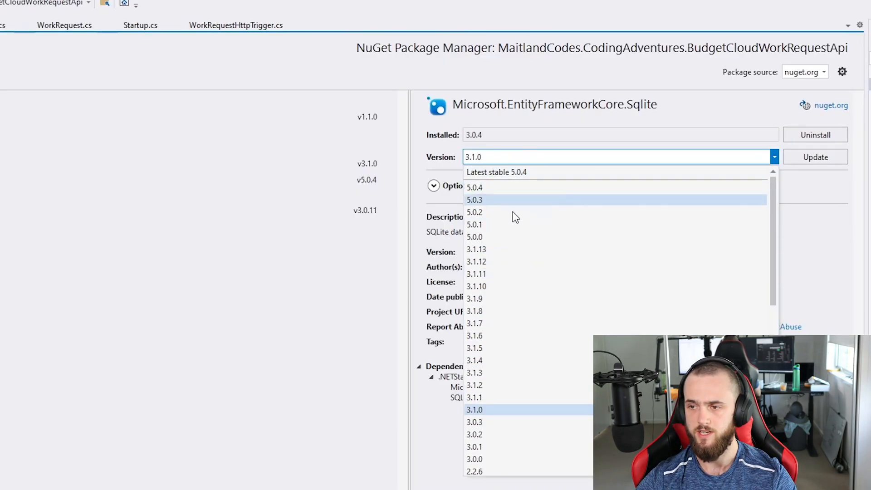
pyautogui.click(475, 248)
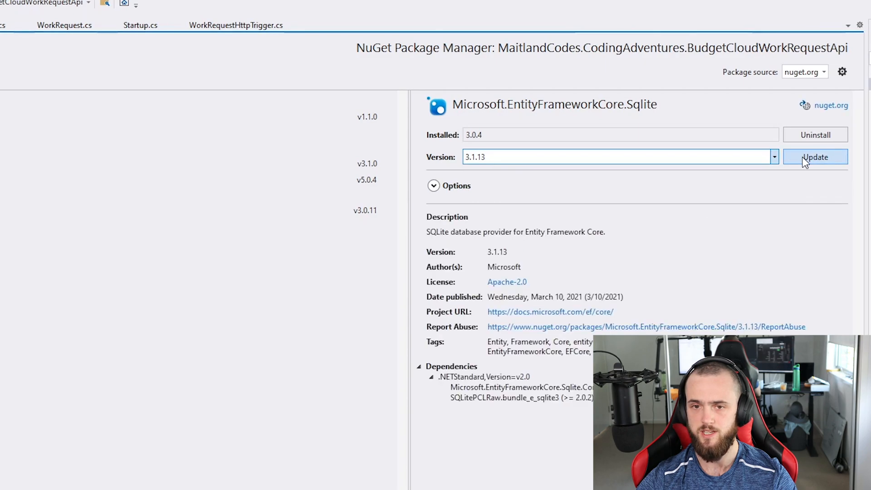
pyautogui.click(816, 156)
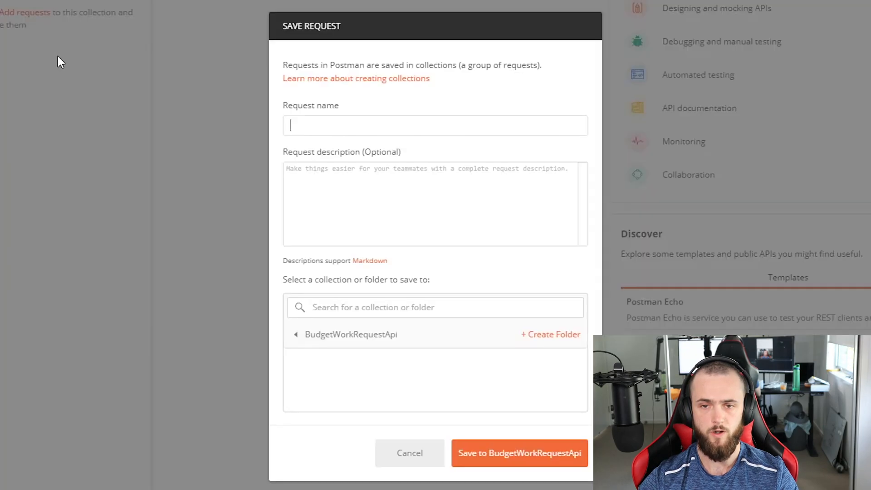
# Step: Save a CreateWorkRequest request to the collection and set its method to POST
pyautogui.write('C')
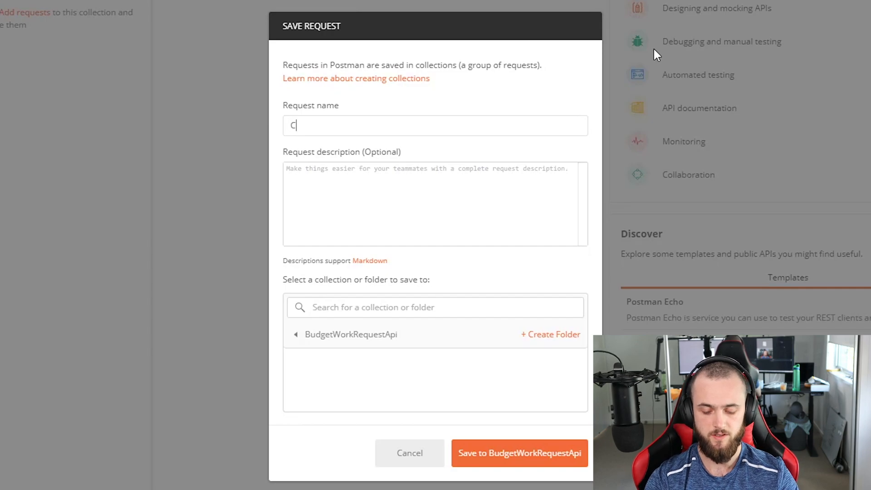
pyautogui.write('reateWorkReque')
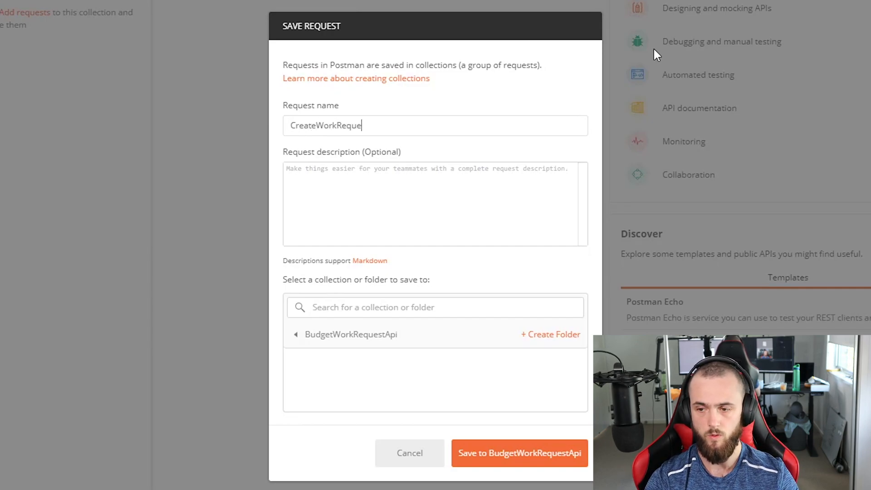
pyautogui.click(520, 453)
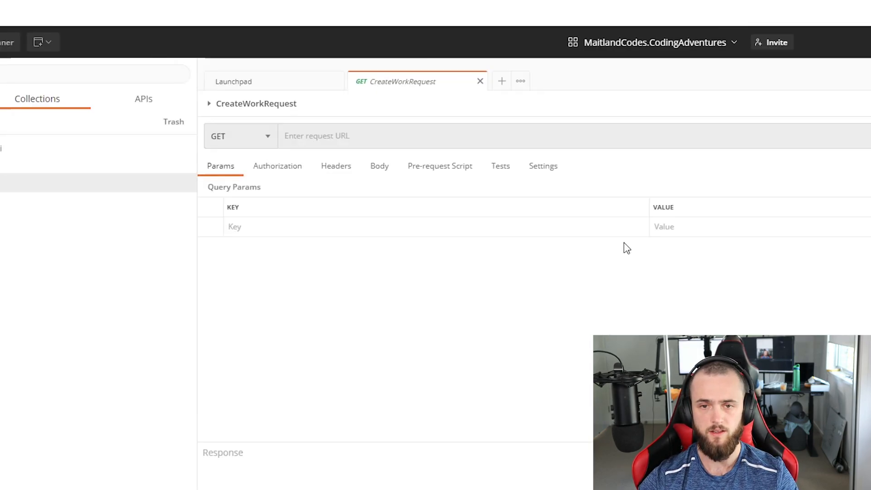
pyautogui.click(240, 136)
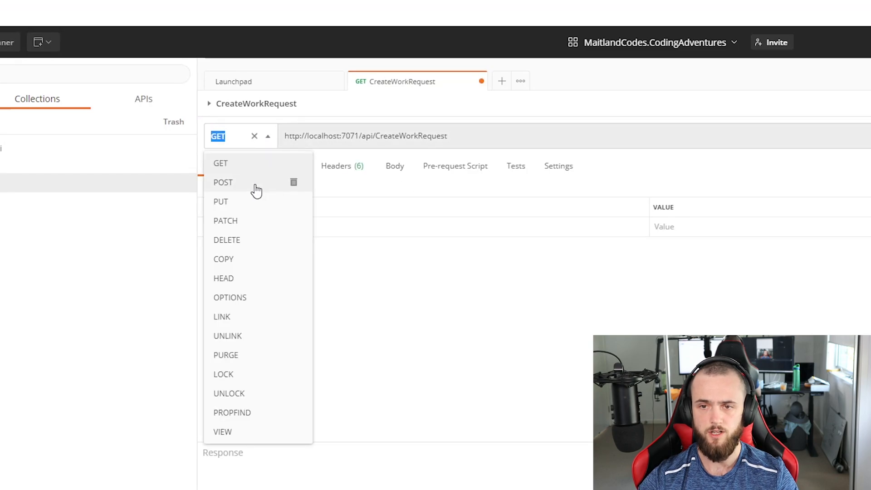
pyautogui.click(223, 182)
pyautogui.write('descri')
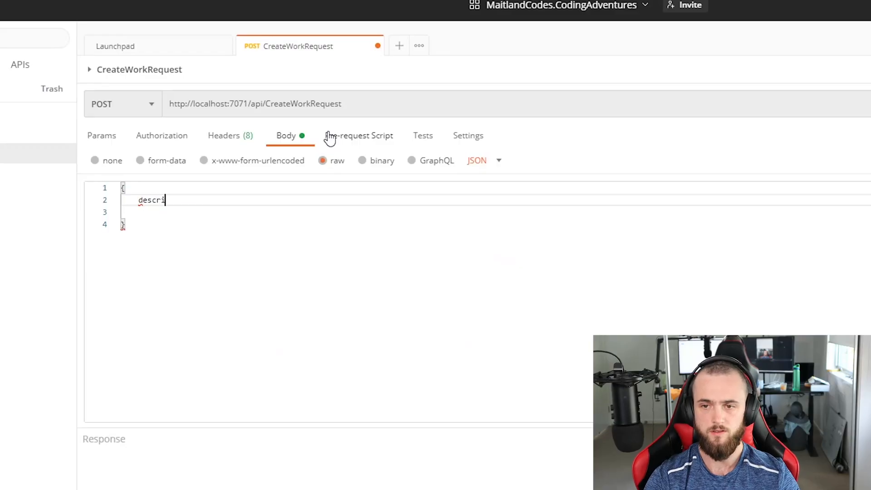
# Step: Give the request a raw JSON body with description "Fix toilet in block BA"
pyautogui.write('ption: ""')
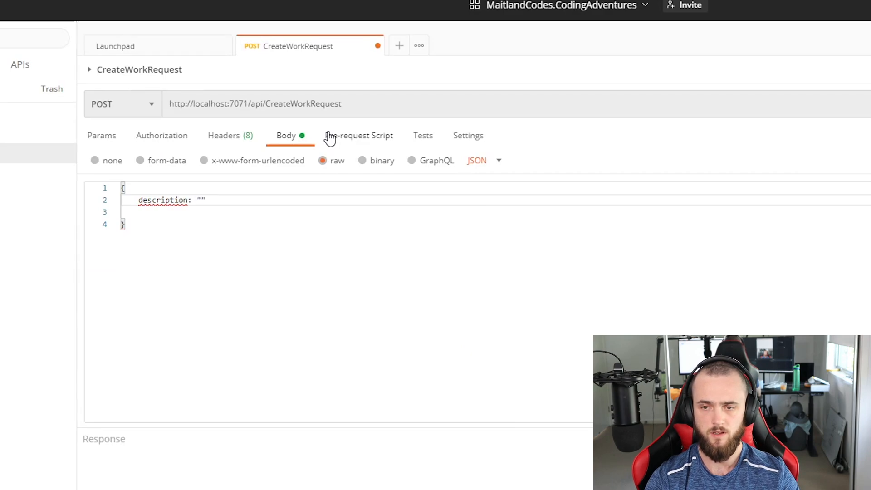
pyautogui.write('Fix toilet in blo')
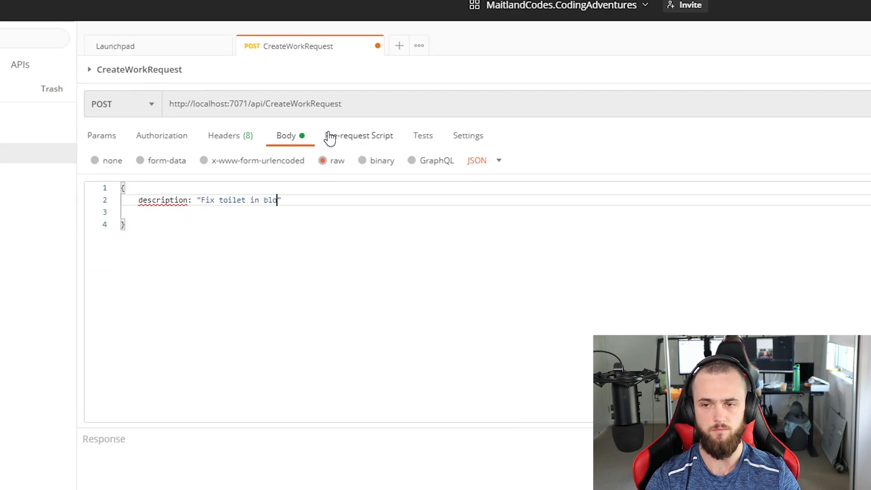
pyautogui.write('ck BA"')
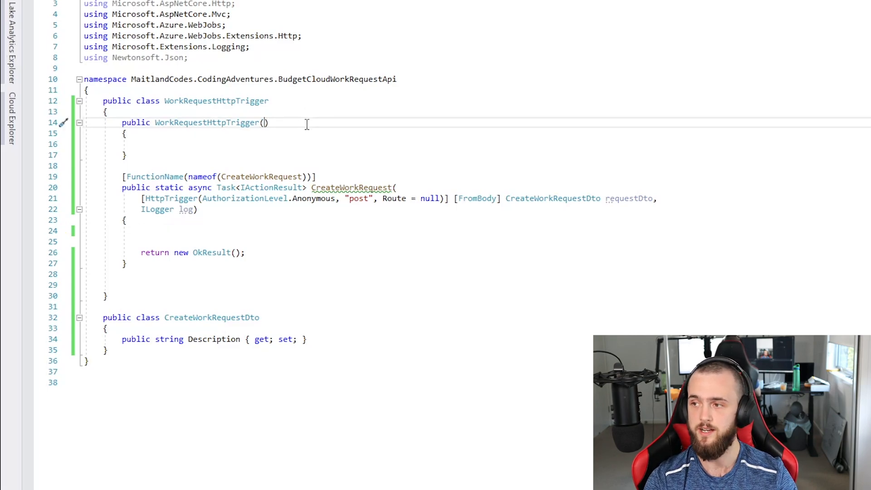
# Step: Inject WorkRequestDbContext via constructor, add and save a WorkRequest from the DTO, and run the functions host
pyautogui.write('WorkOrder')
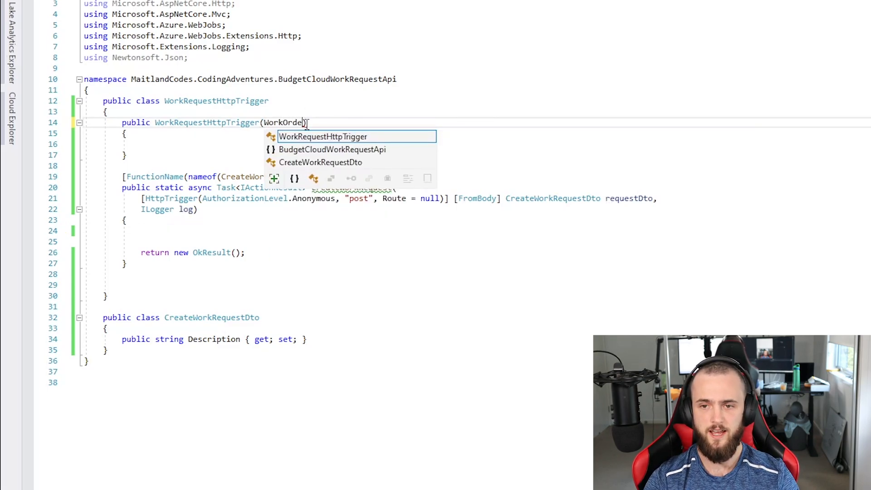
pyautogui.write('DbContext dbConex')
pyautogui.click(477, 231)
pyautogui.write('this.dbConext.Add(workRequest);')
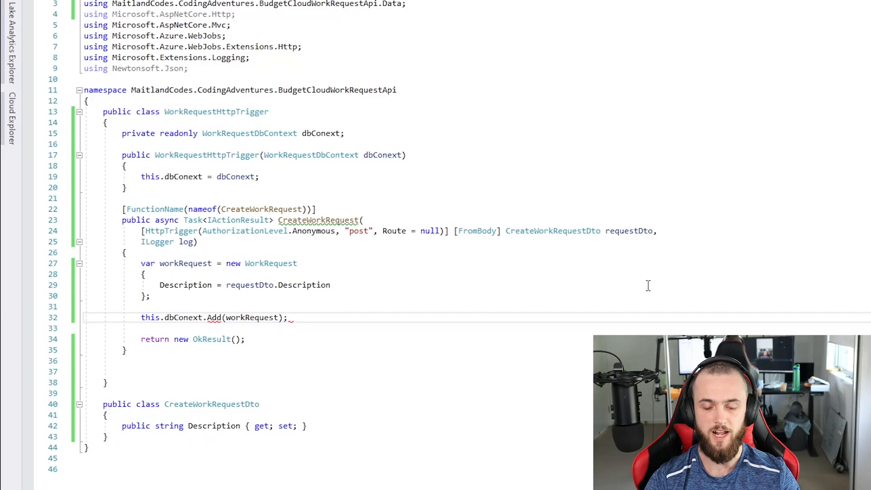
pyautogui.write('this.dbContext.SaveChangesAsync();')
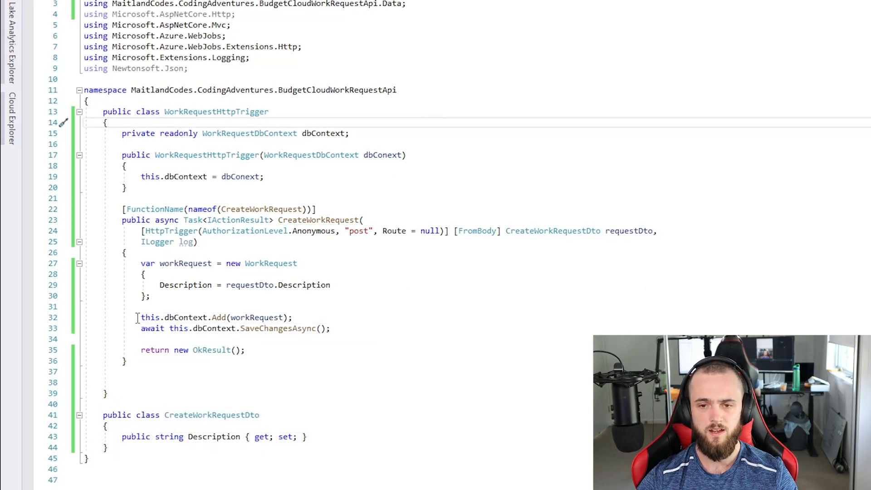
pyautogui.moveTo(141, 264); pyautogui.dragTo(150, 296)
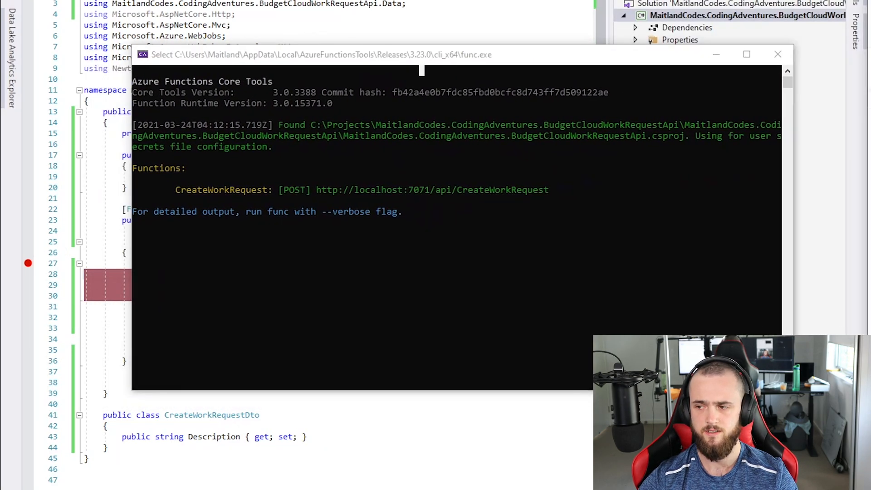
pyautogui.click(777, 55)
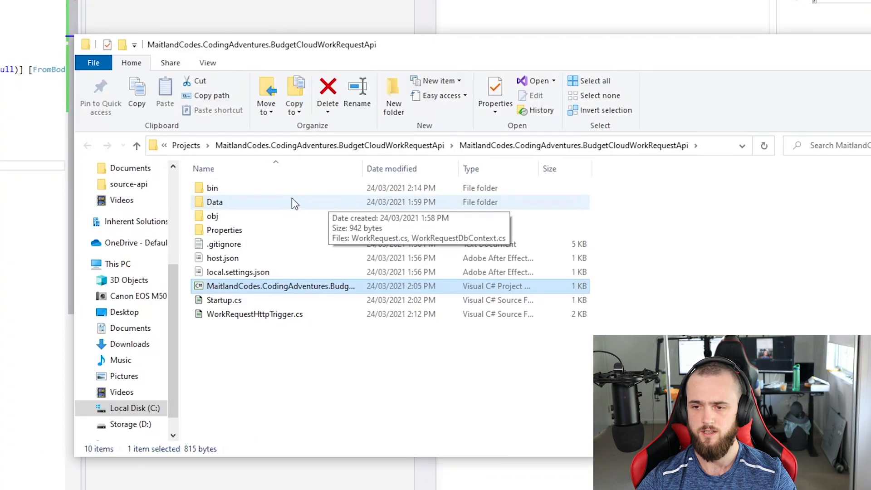
# Step: Browse bin\Debug\netcoreapp3.1\runtimes down to the win-x64 folder
pyautogui.doubleClick(212, 187)
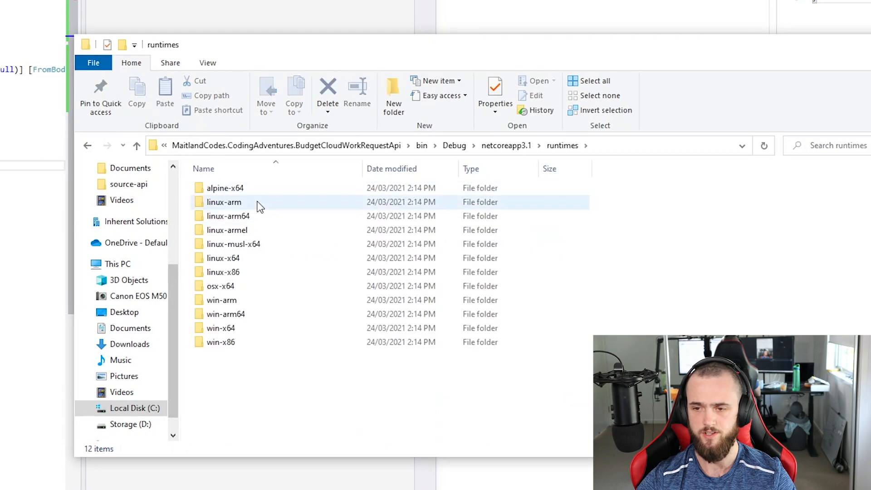
pyautogui.doubleClick(220, 329)
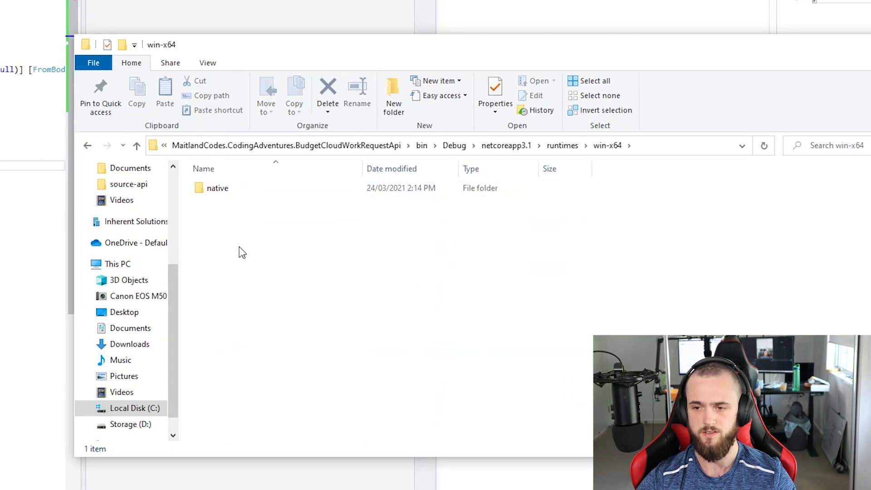
pyautogui.click(507, 145)
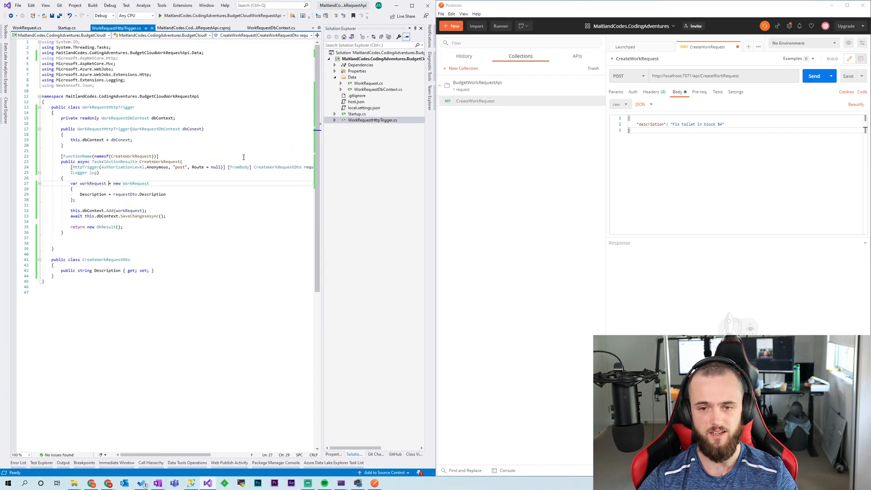
# Step: Call await this.dbContext.Database.EnsureCreatedAsync() in CreateWorkRequest, debug, and start ListWorkRequests
pyautogui.write('await this.dbContext.Database.EnsureCreatedAsync();')
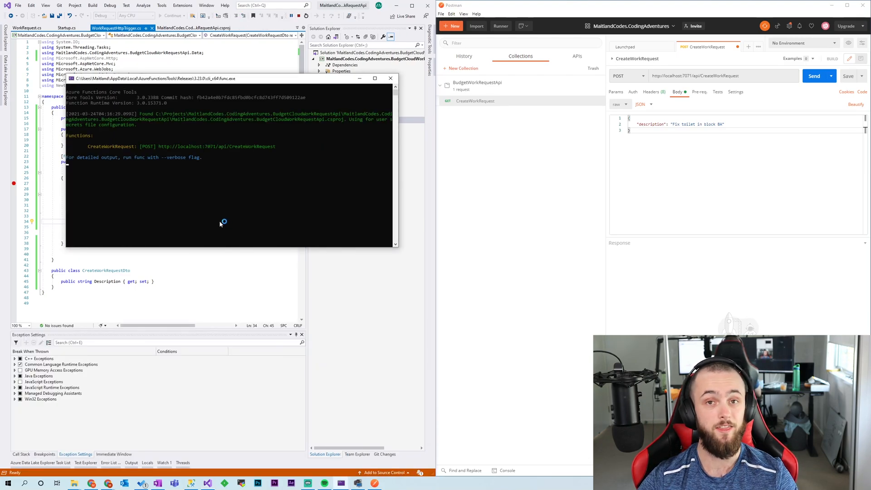
pyautogui.click(816, 76)
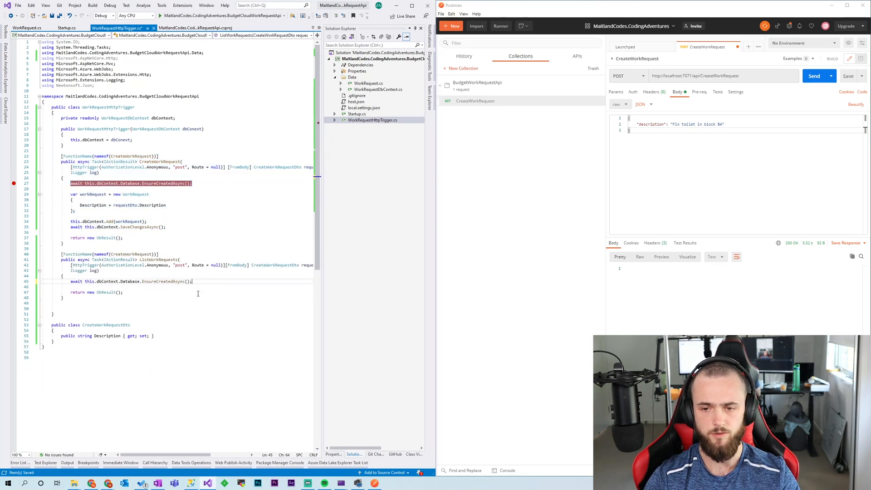
pyautogui.write('t')
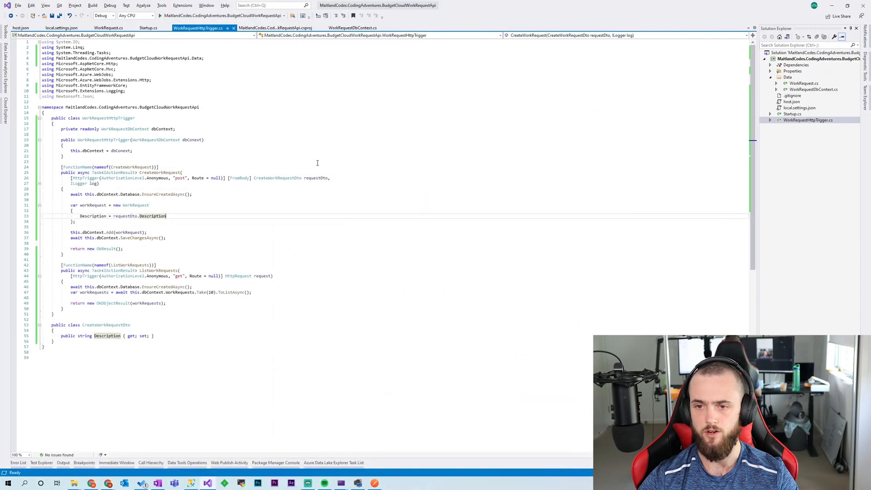
# Step: In Startup.cs set databasePath to a %HOME%-based database.sqlite without site\wwwroot, then build
pyautogui.click(150, 27)
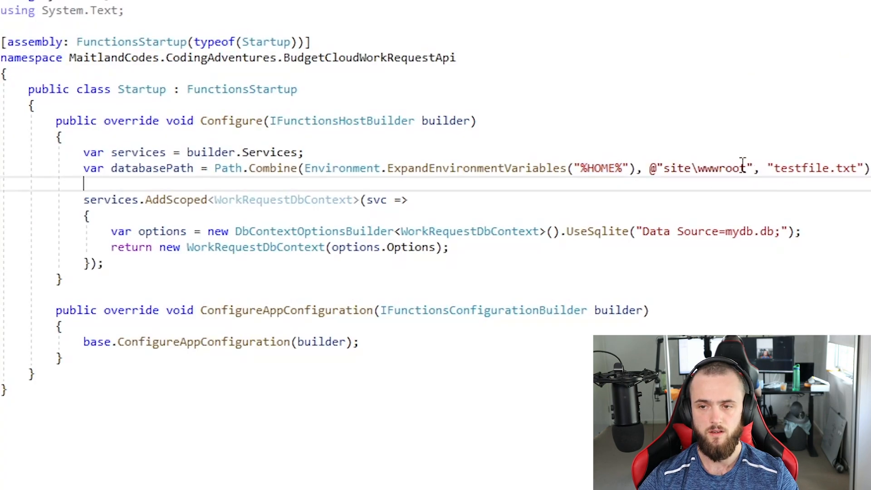
pyautogui.doubleClick(707, 169)
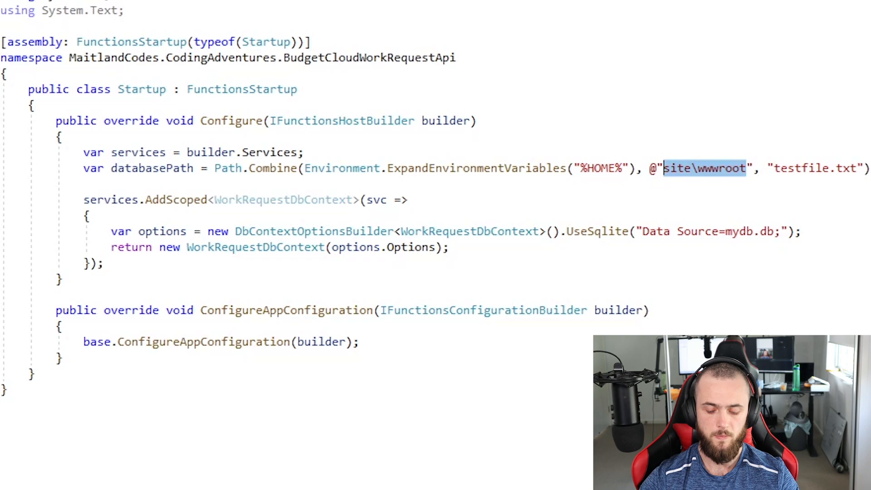
pyautogui.press('Delete')
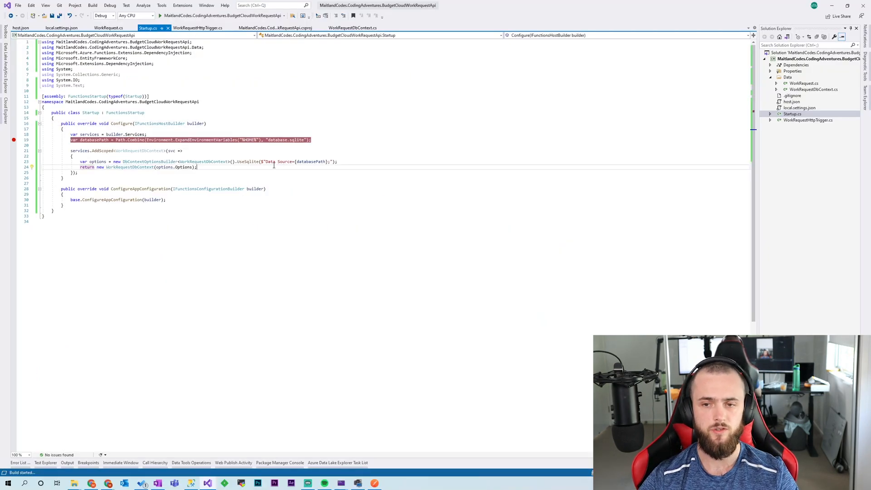
pyautogui.press('F5')
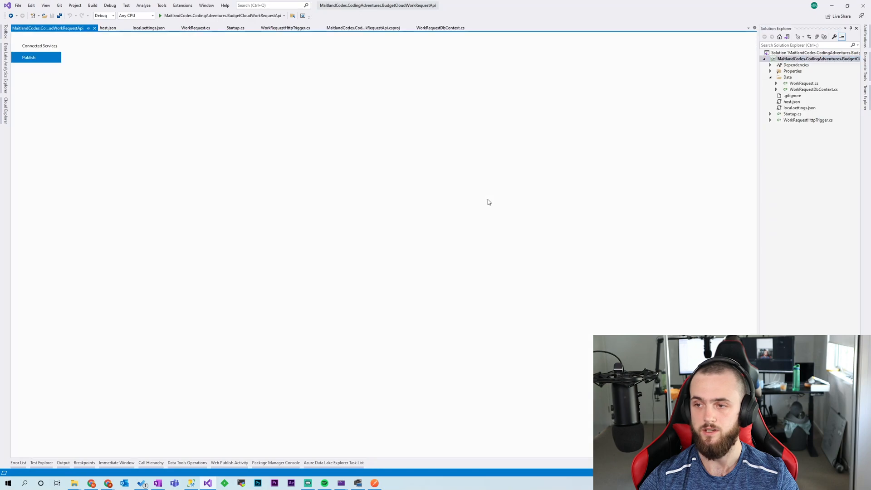
pyautogui.click(38, 56)
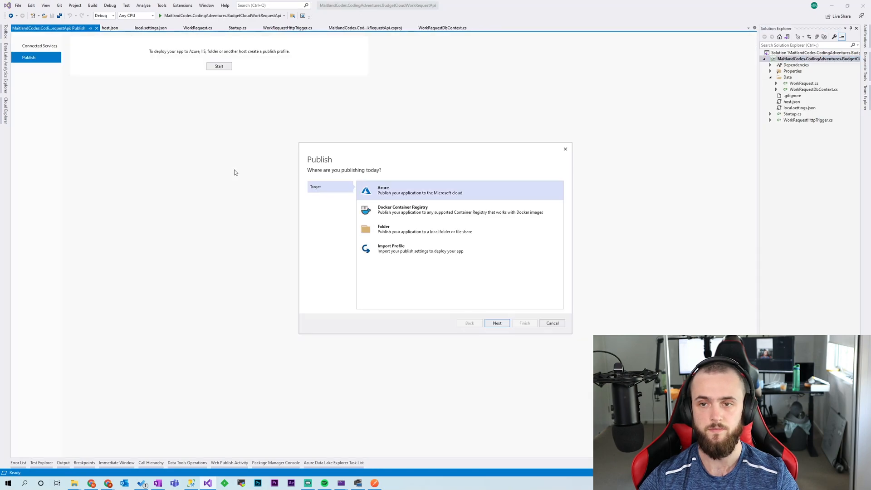
pyautogui.click(498, 323)
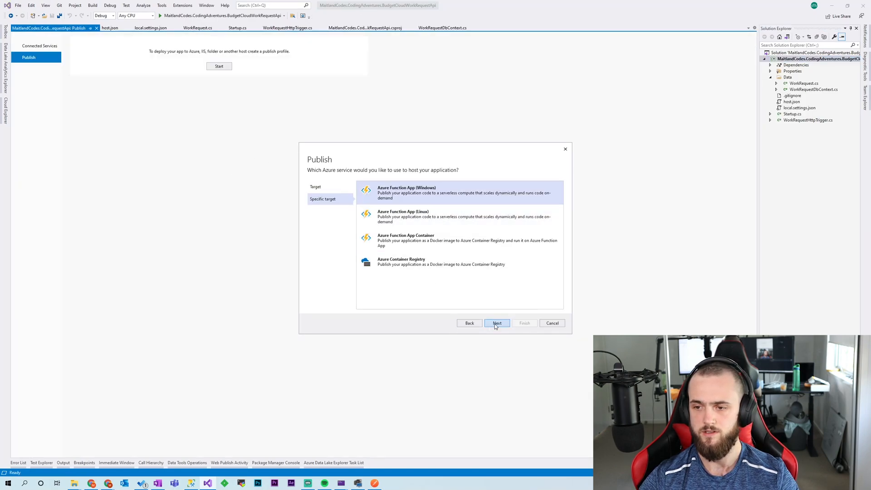
pyautogui.click(497, 323)
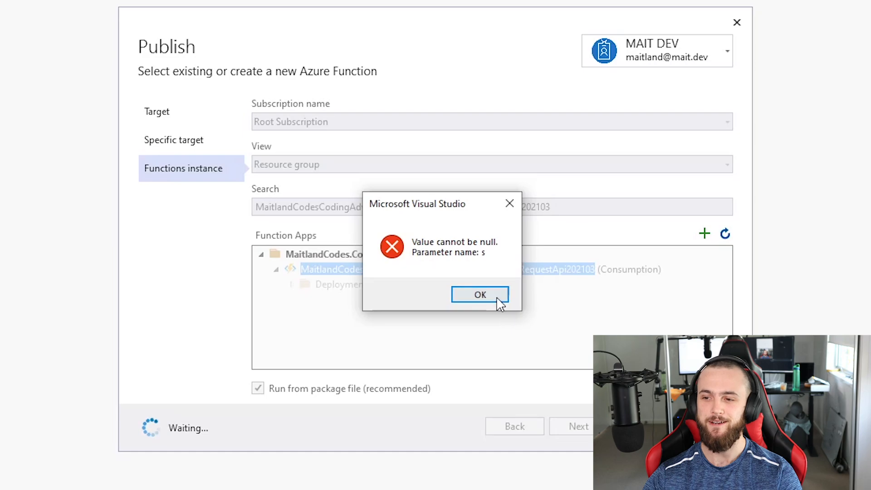
pyautogui.click(481, 294)
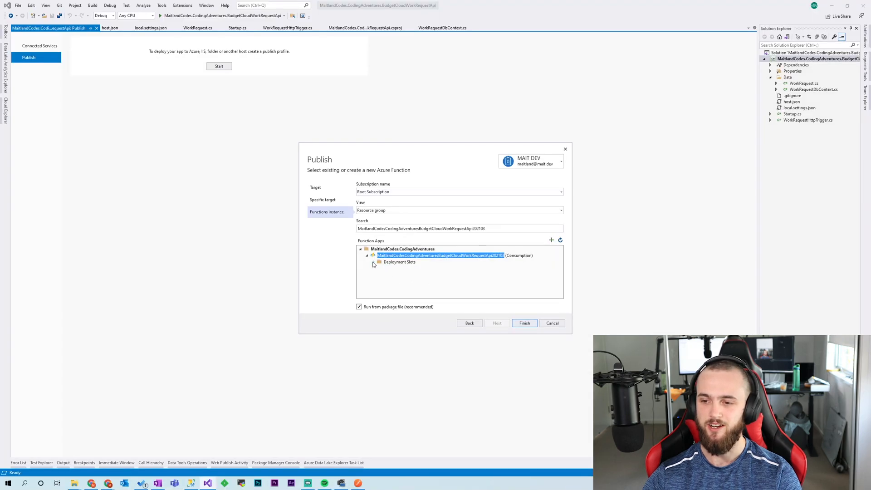
pyautogui.click(525, 323)
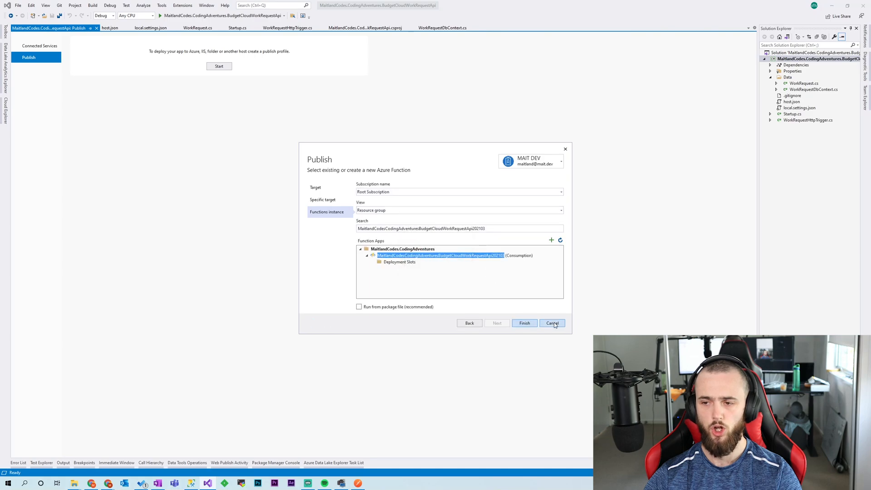
pyautogui.click(552, 324)
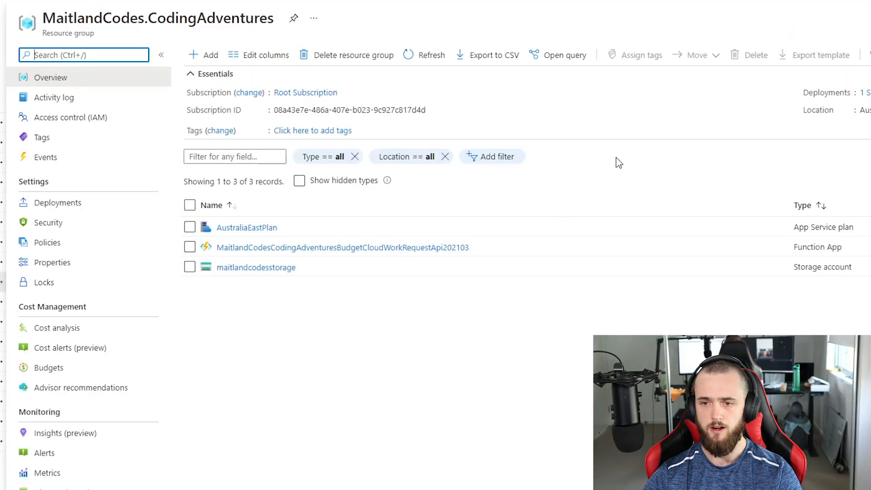
pyautogui.moveTo(243, 255)
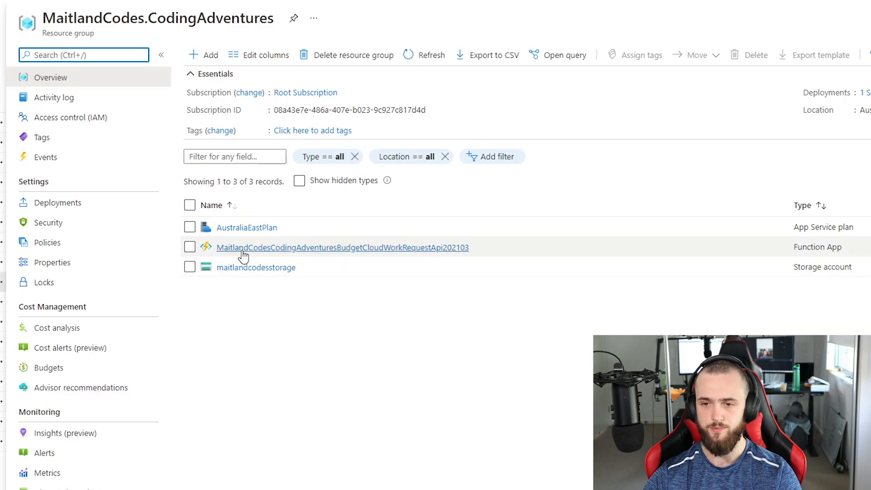
# Step: Open the MaitlandCodesCodingAdventuresBudgetCloudWorkRequestApi202103 Function App from the resource group
pyautogui.click(247, 247)
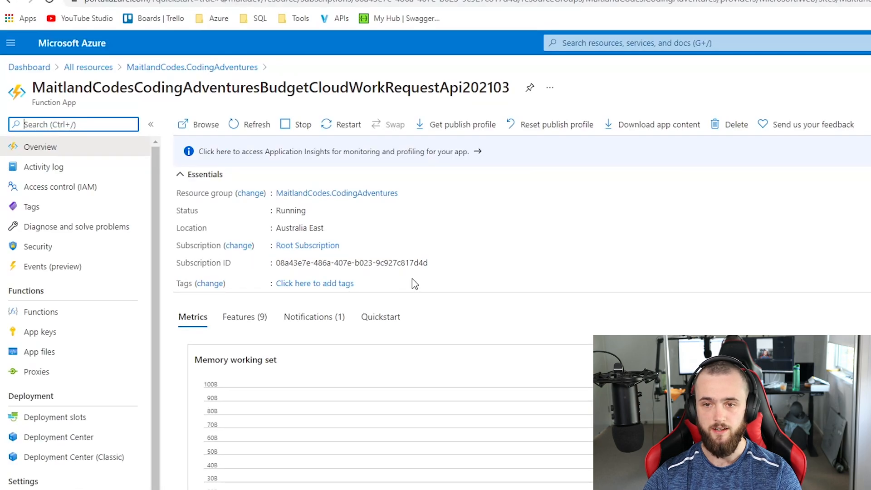
pyautogui.moveTo(506, 225)
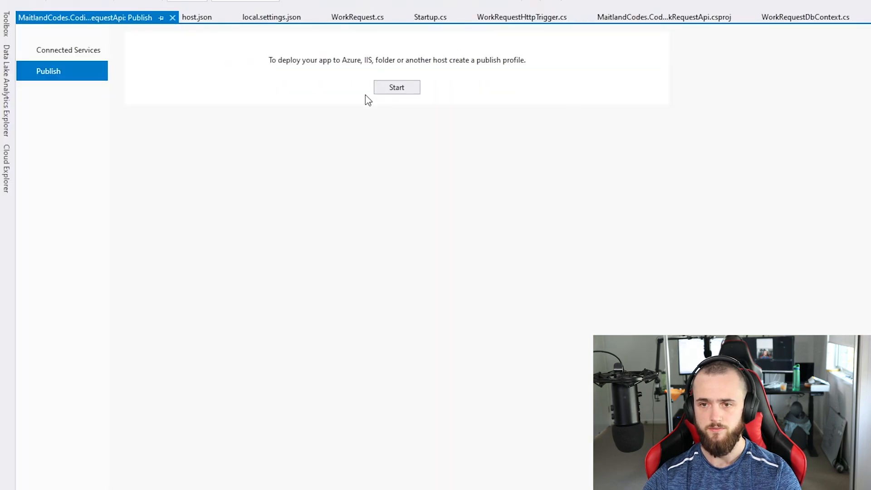
# Step: Import the downloaded .PublishSettings file from Downloads as the publish profile
pyautogui.click(396, 88)
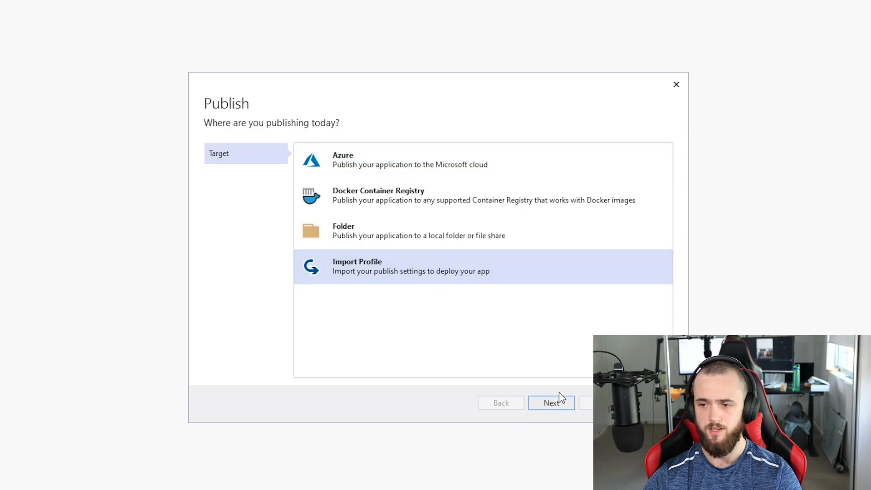
pyautogui.click(552, 403)
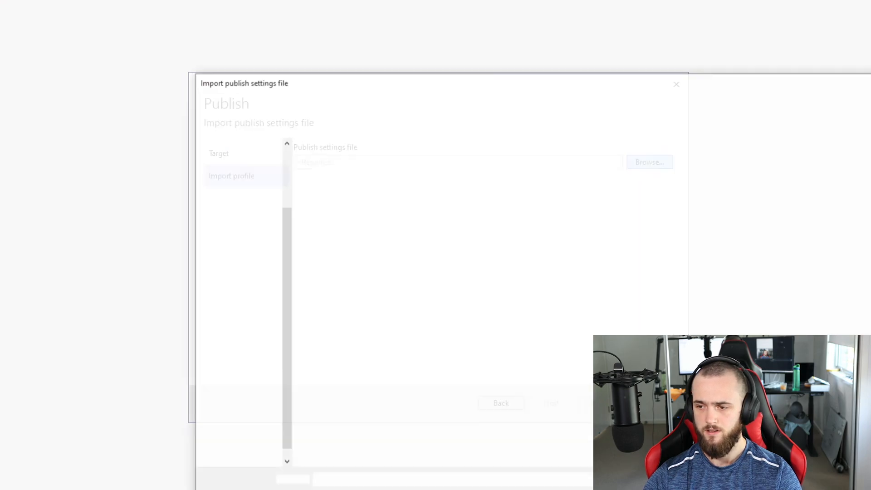
pyautogui.click(649, 162)
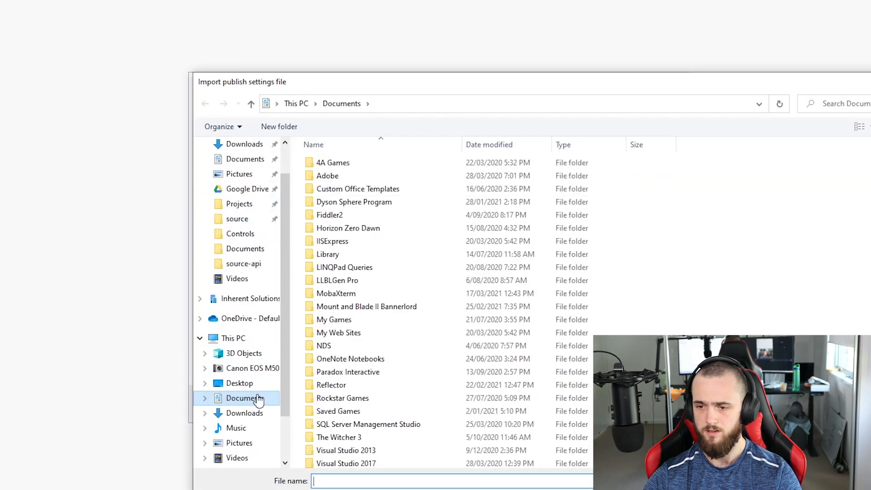
pyautogui.click(245, 413)
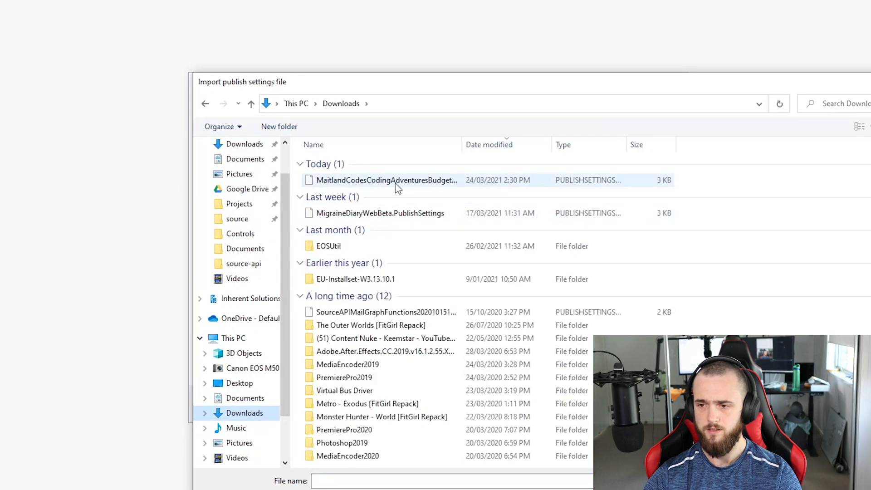
pyautogui.click(397, 180)
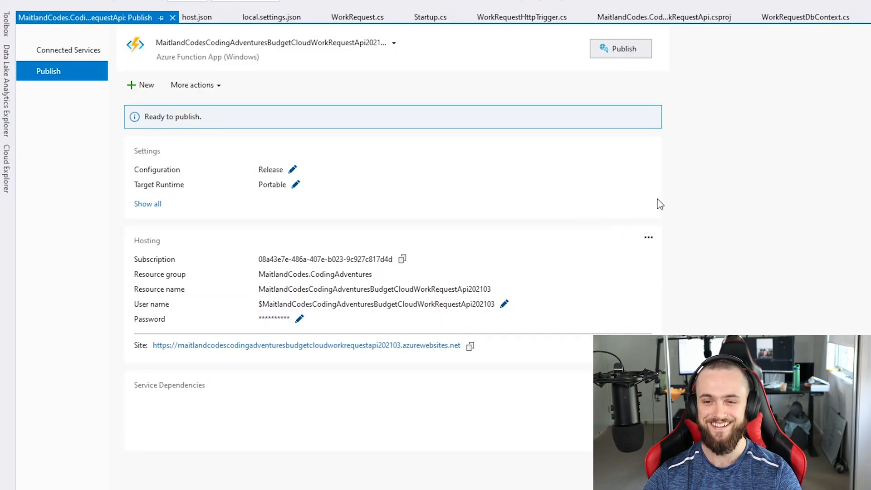
# Step: Start publishing the function app to the Azure Function App (Windows)
pyautogui.click(621, 48)
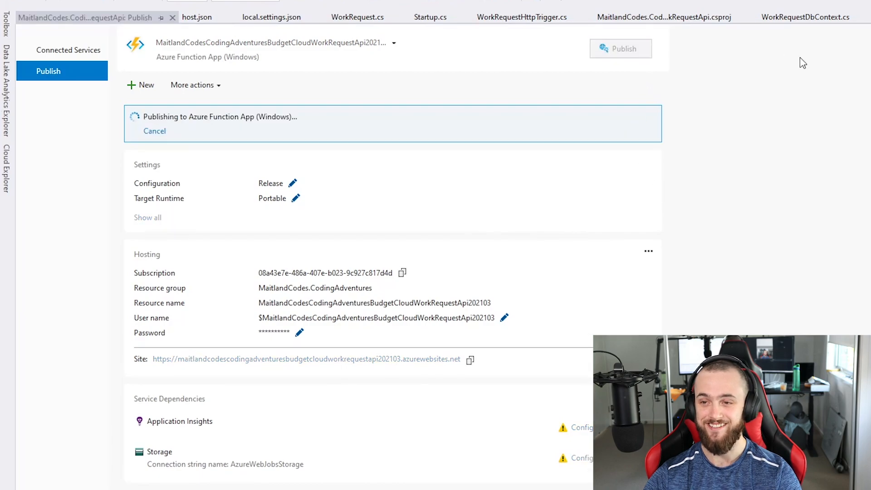
pyautogui.moveTo(751, 78)
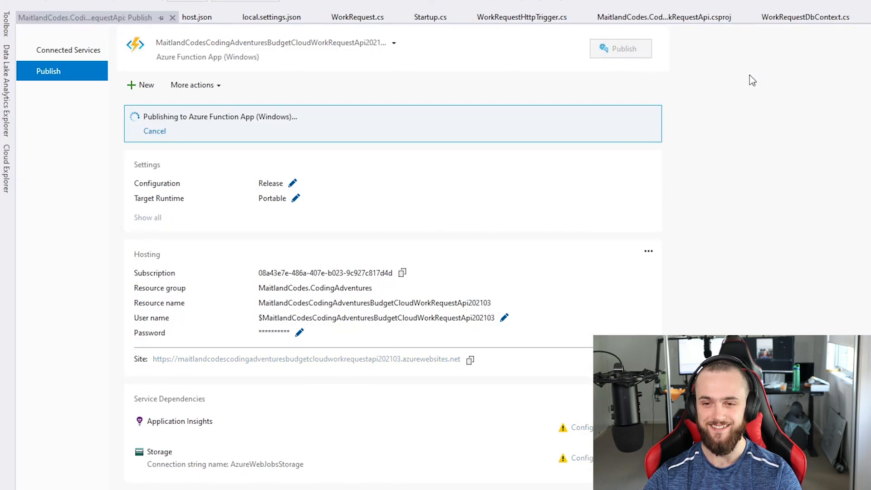
pyautogui.moveTo(735, 87)
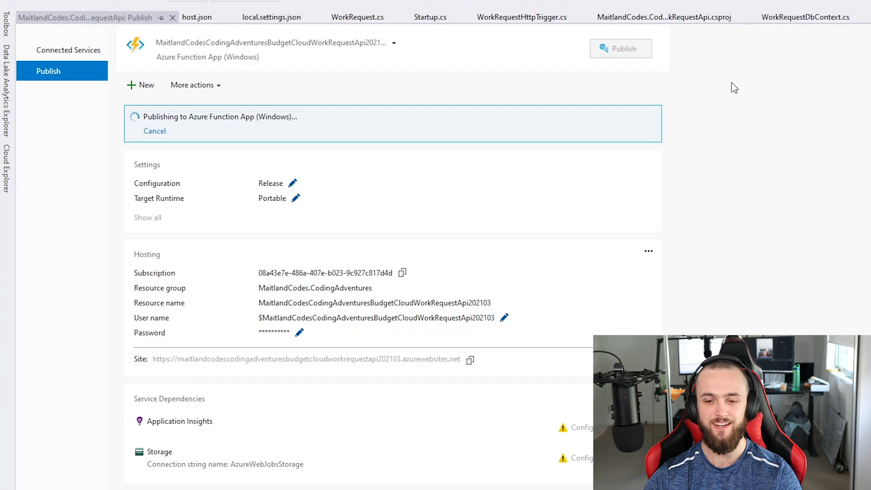
pyautogui.moveTo(728, 87)
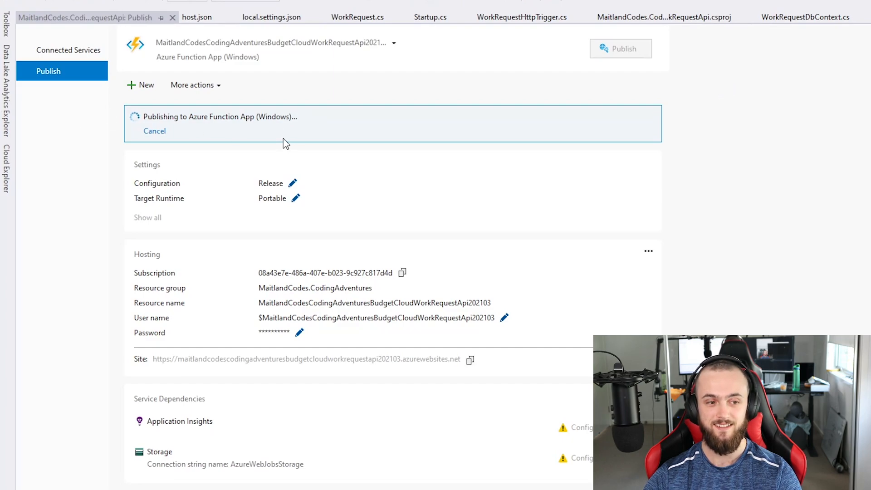
pyautogui.moveTo(643, 245)
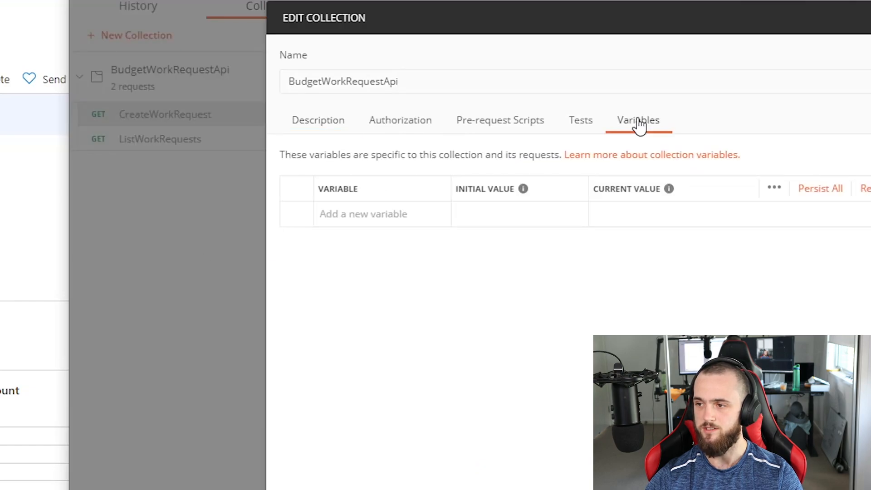
# Step: Replace localhost:7071 in the CreateWorkRequest URL with the {{endpoint}} variable for the Azure site
pyautogui.write('{{endpoint')
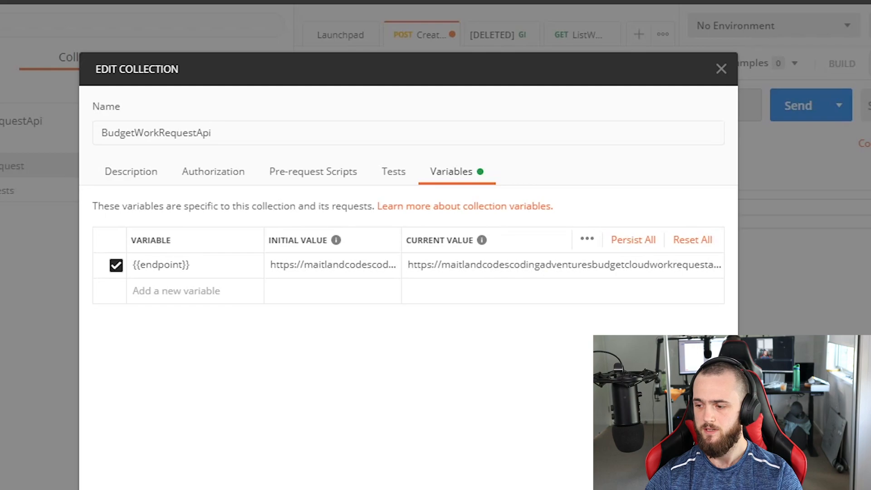
pyautogui.click(721, 69)
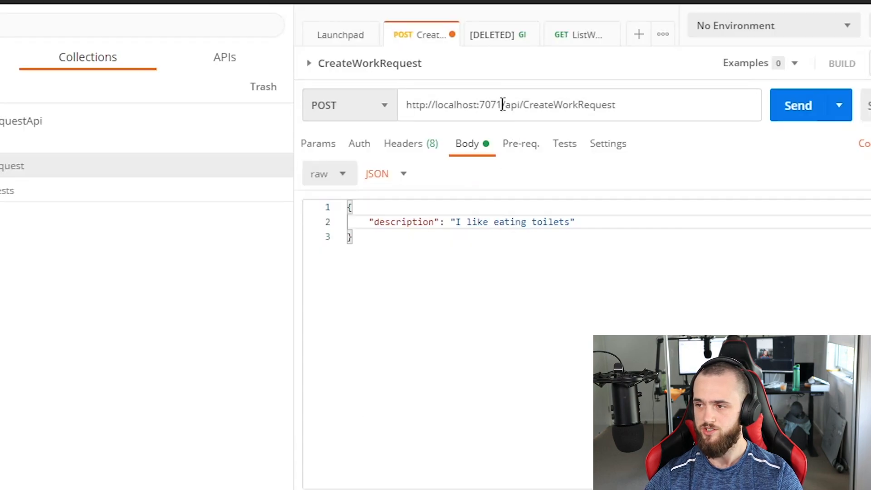
pyautogui.write('{{endpoint}}')
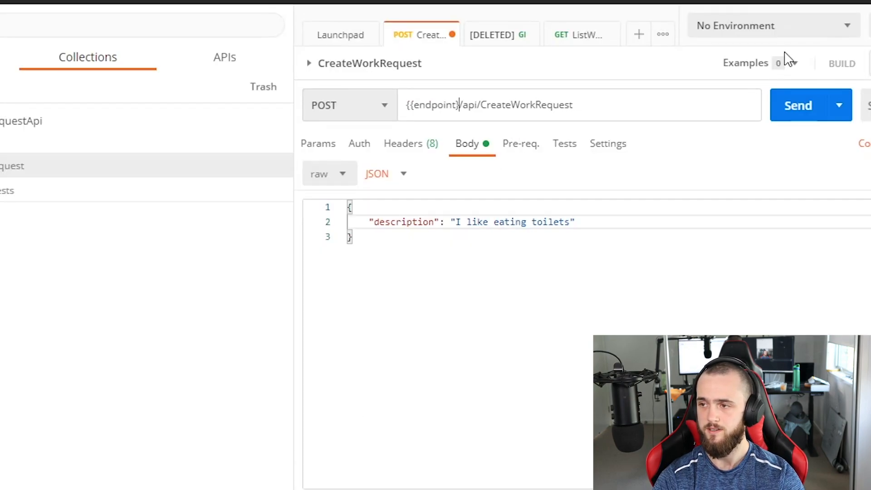
pyautogui.click(799, 106)
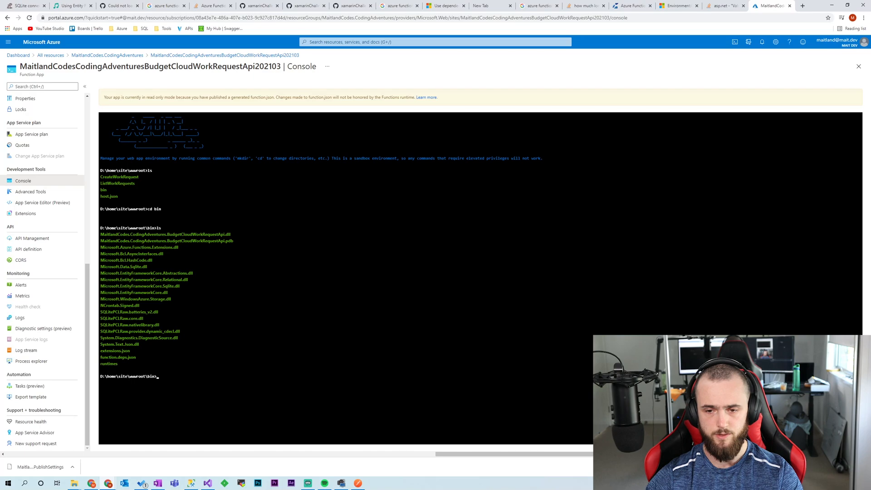
pyautogui.moveTo(41, 192)
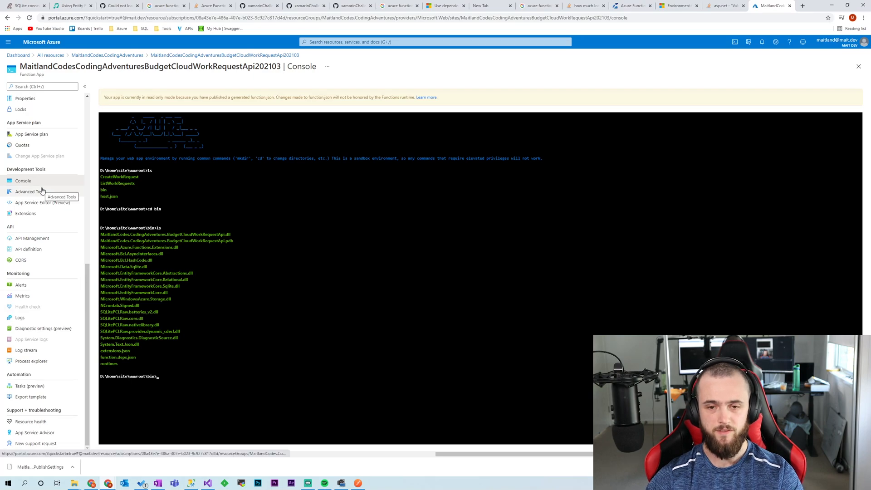
# Step: Bring up Advanced Tools and read through the SharePoint Pals article on adding custom DLLs via Kudu
pyautogui.click(30, 192)
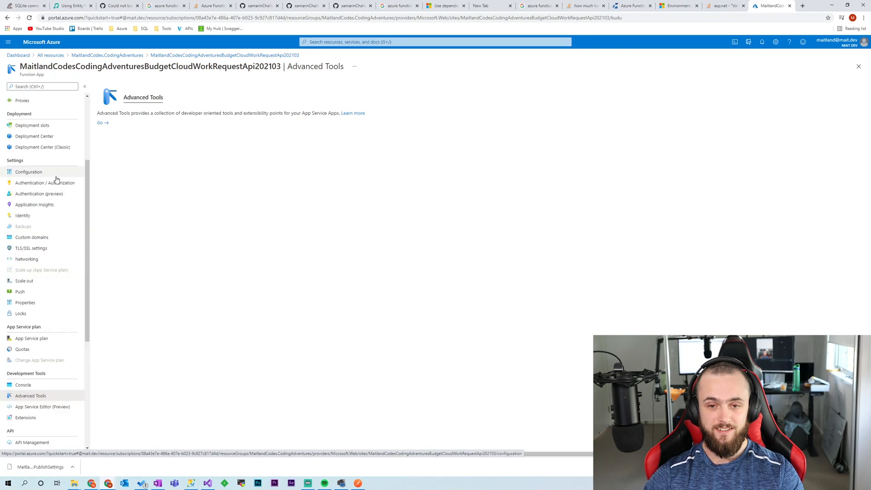
pyautogui.scroll(-3)
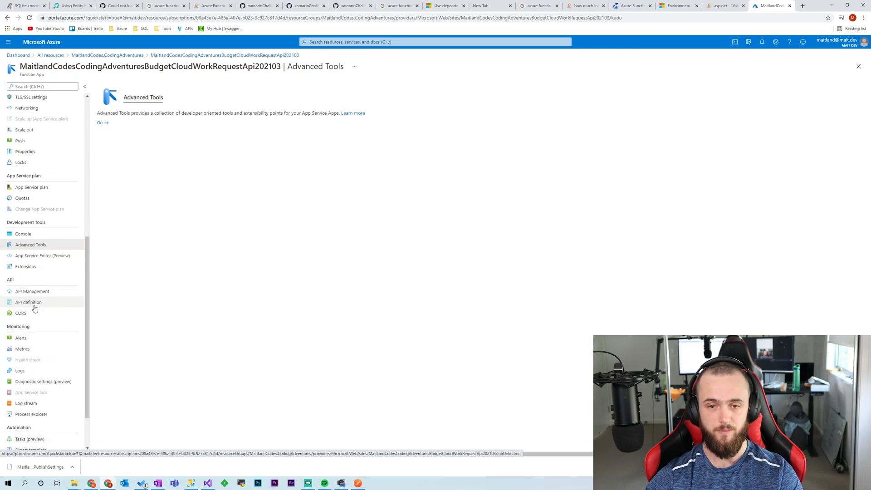
pyautogui.scroll(-3)
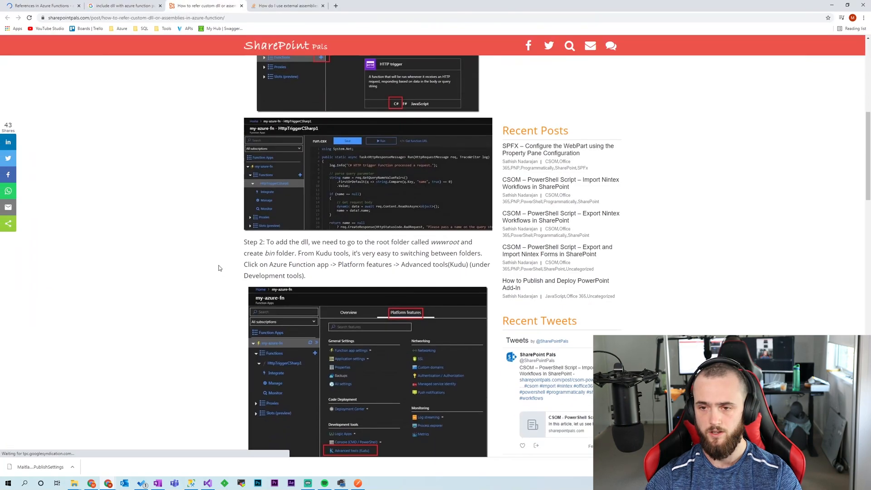
pyautogui.scroll(-3)
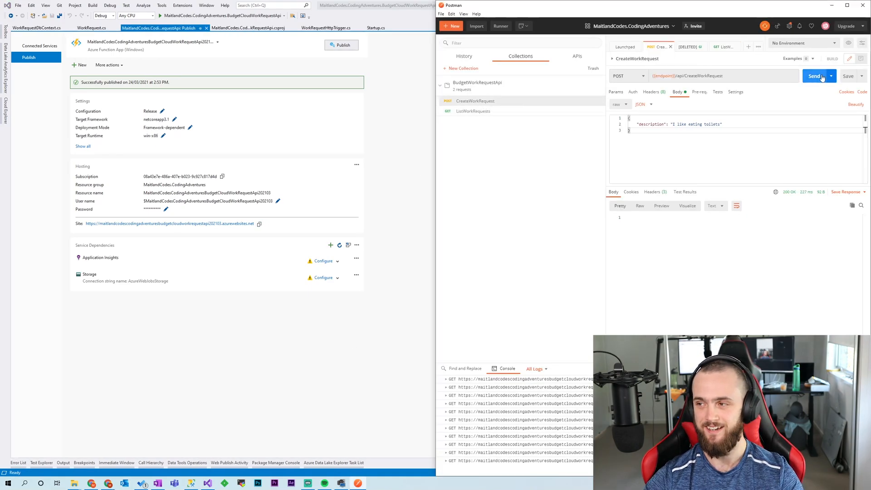
# Step: Send CreateWorkRequest to Azure, then send ListWorkRequests to see the saved item in the returned JSON
pyautogui.click(815, 76)
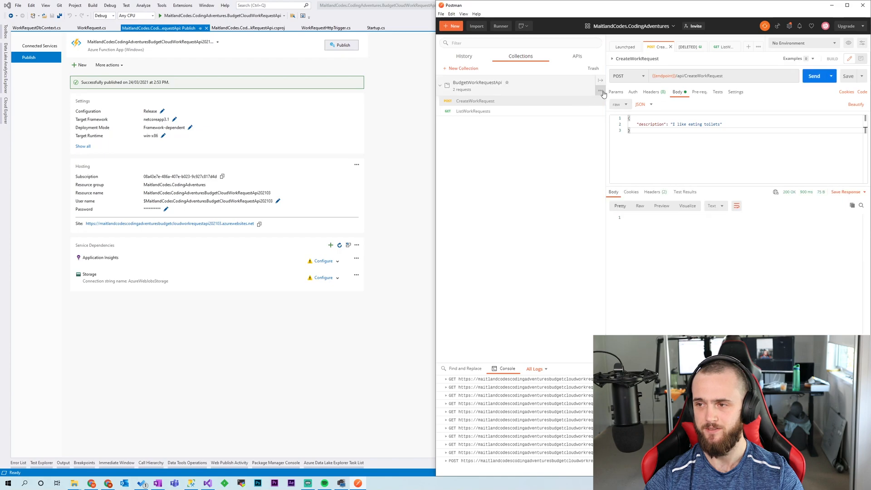
pyautogui.click(473, 111)
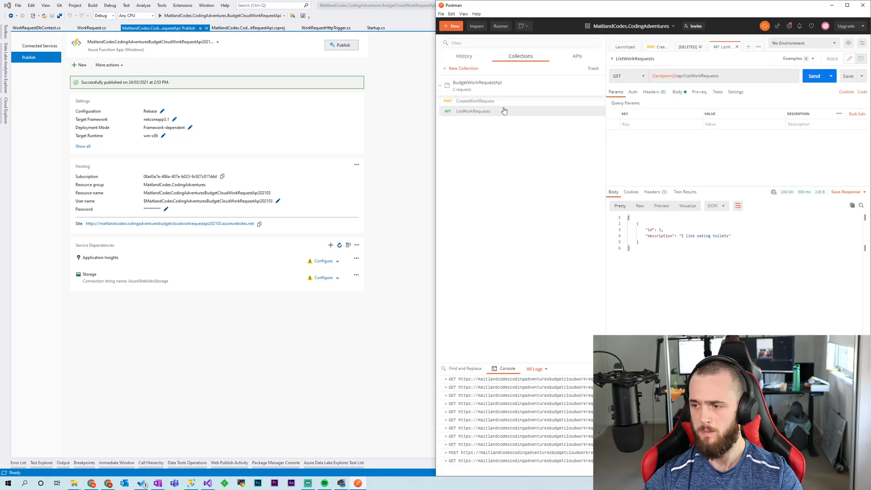
pyautogui.click(476, 101)
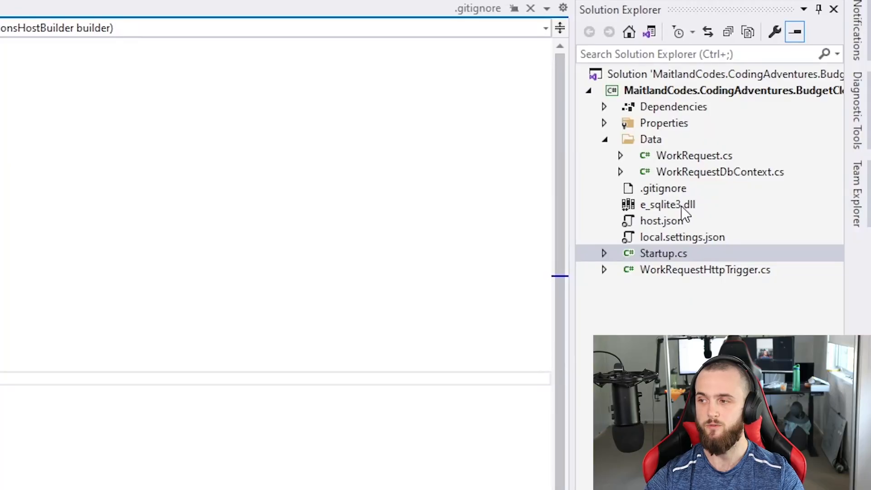
# Step: Inspect e_sqlite3.dll in the runtimes\win-x86 folder and its properties, then confirm the publish profile targets win-x86
pyautogui.click(668, 205)
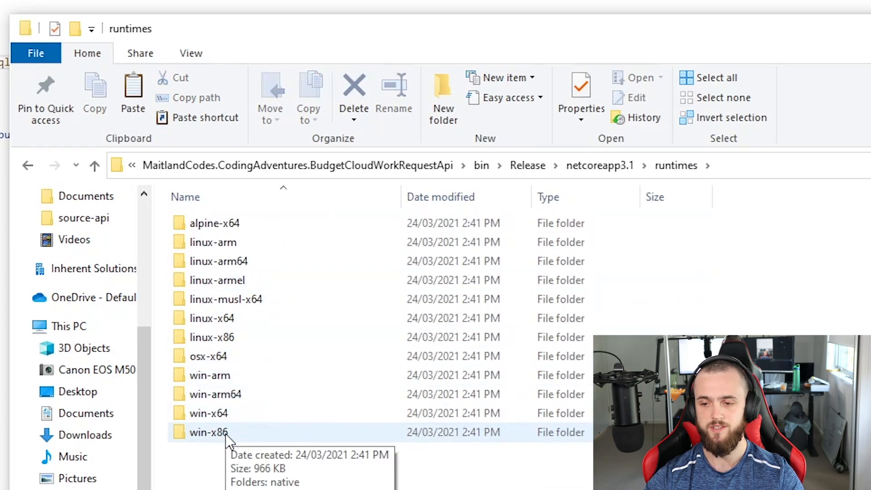
pyautogui.doubleClick(207, 432)
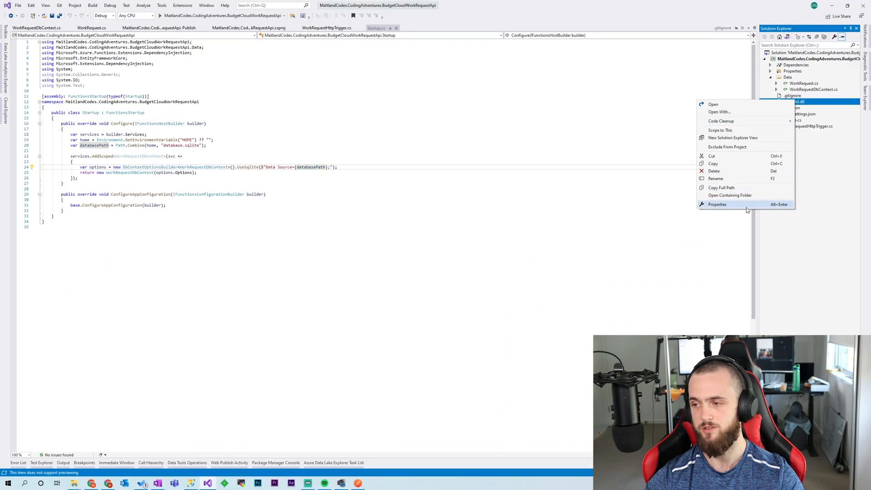
pyautogui.click(717, 204)
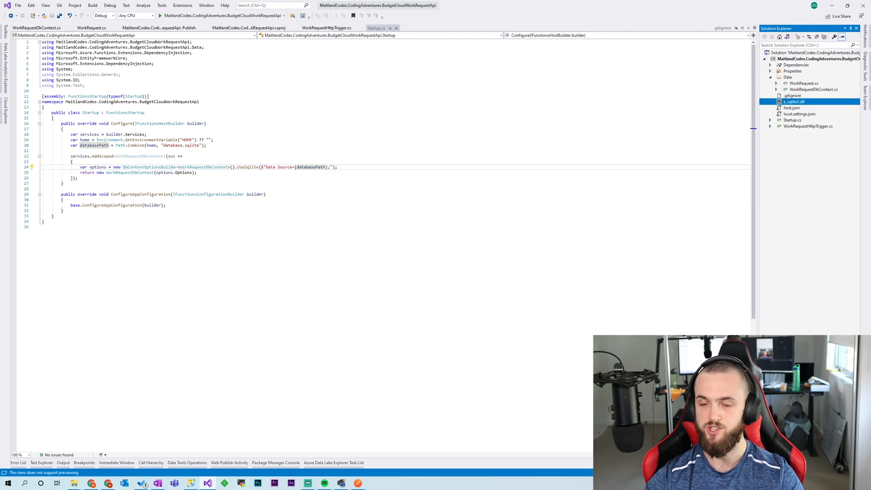
pyautogui.click(812, 58)
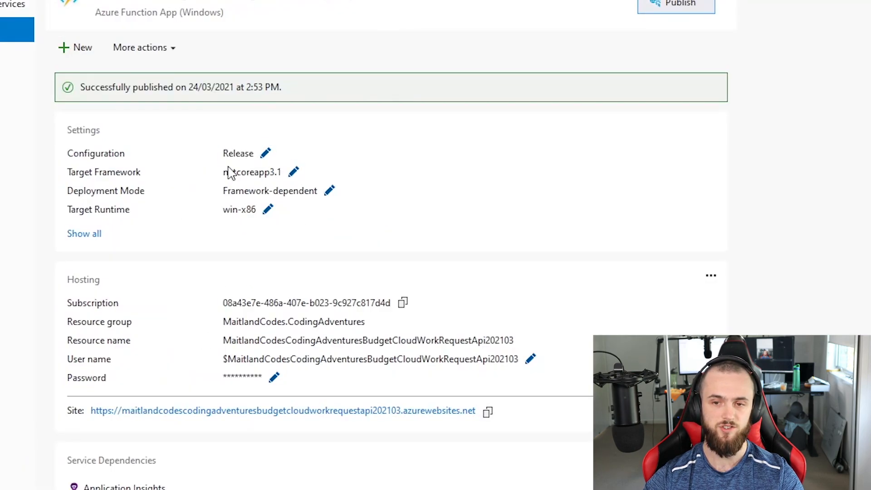
pyautogui.moveTo(286, 228)
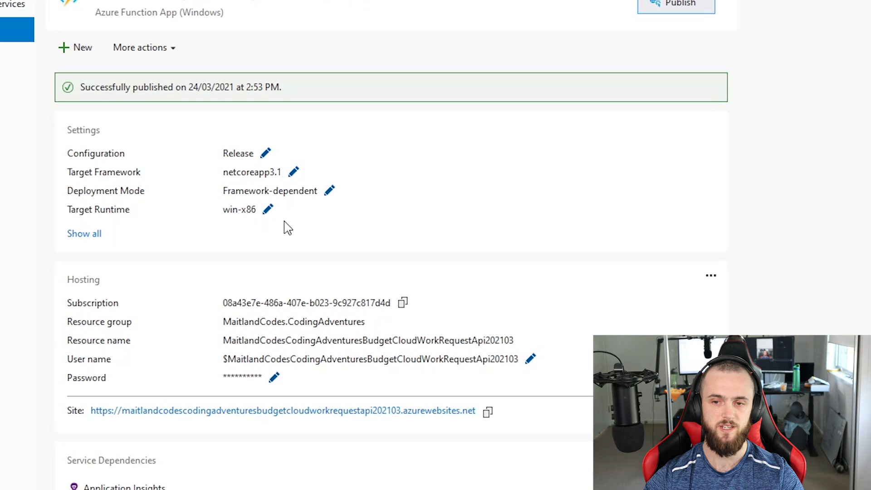